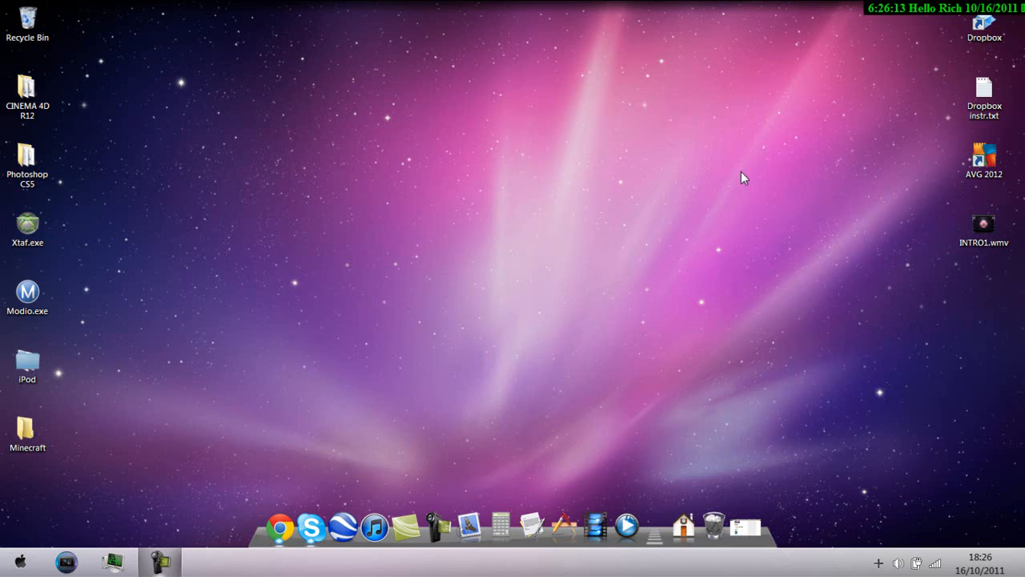
mouse_move(743, 301)
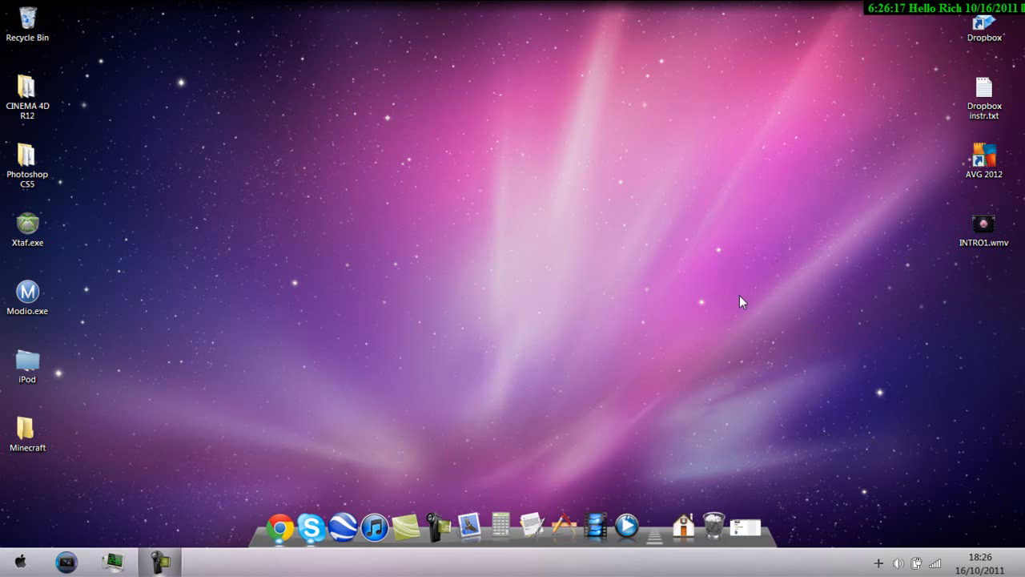
mouse_move(259, 250)
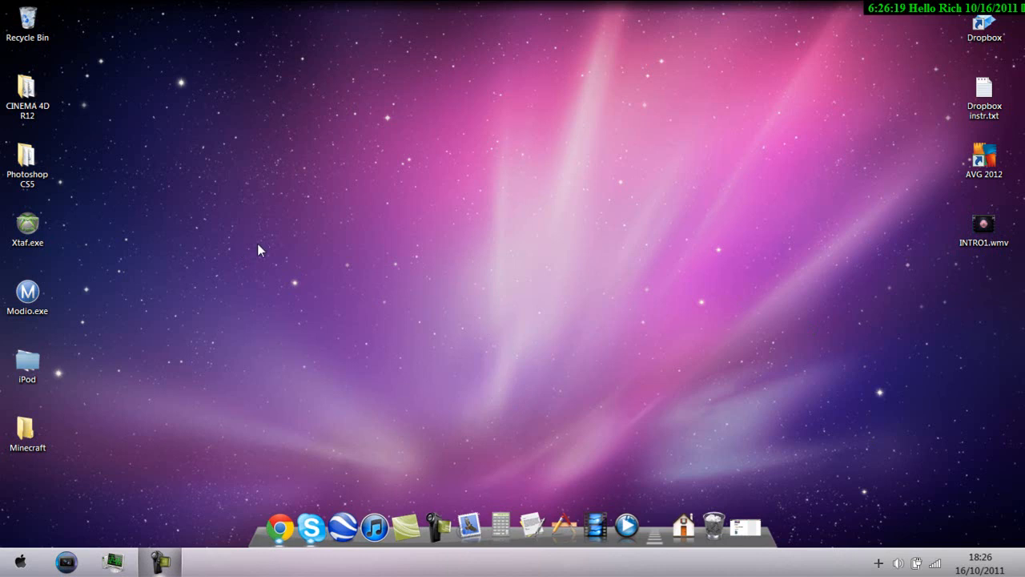
mouse_move(327, 401)
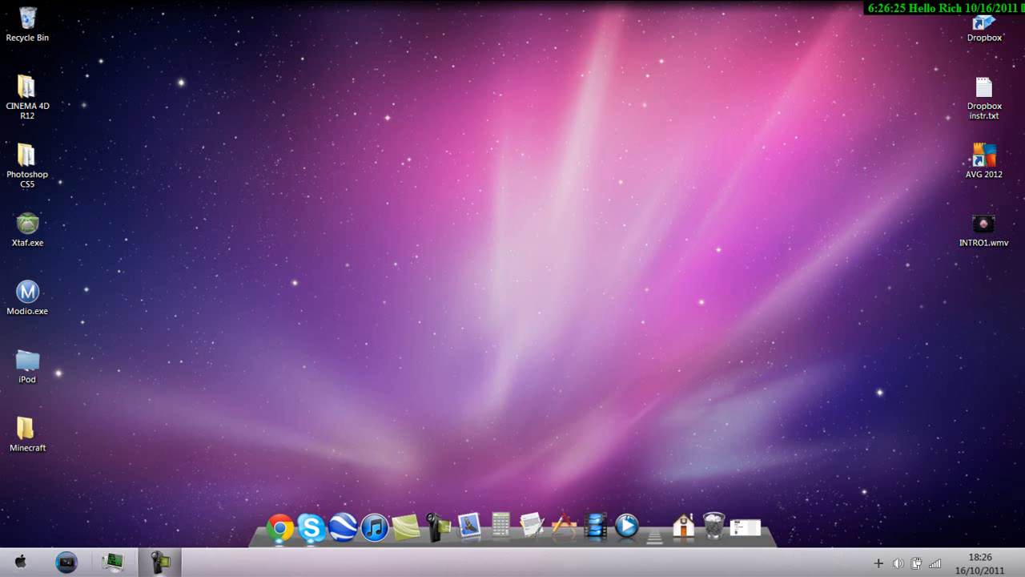
mouse_move(431, 544)
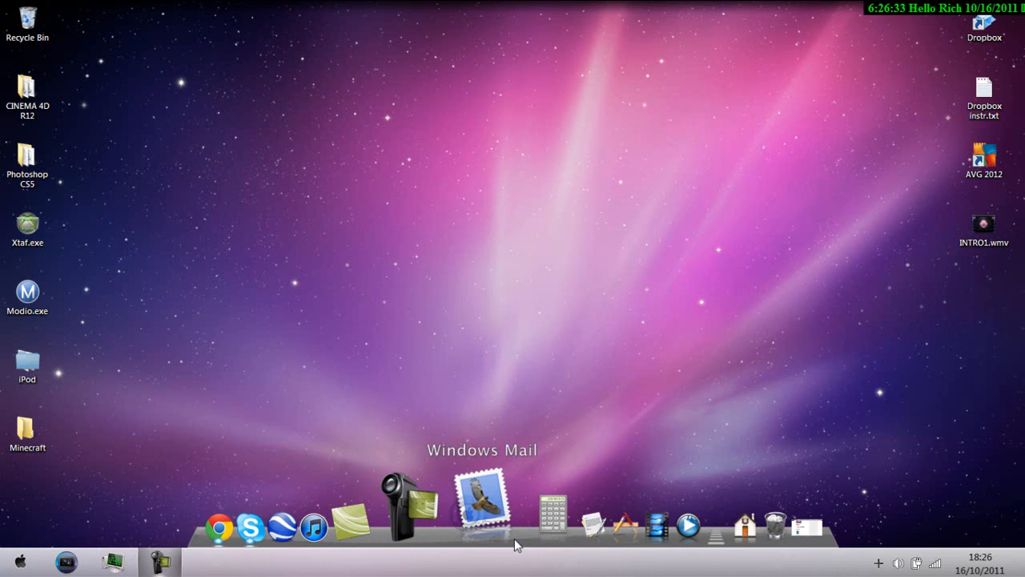
mouse_move(205, 521)
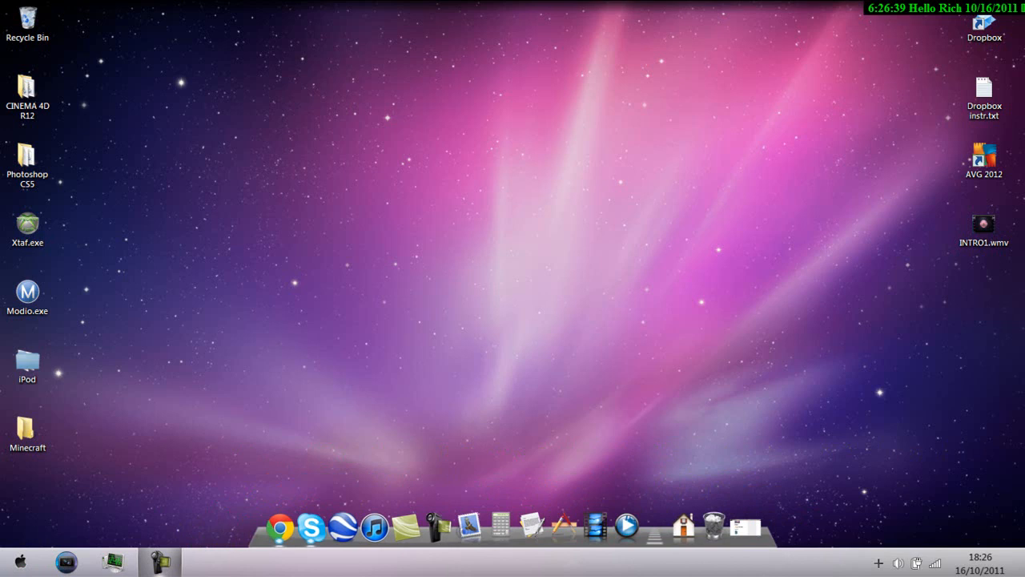
- Bring up the Start menu with its programs and places list
click(17, 560)
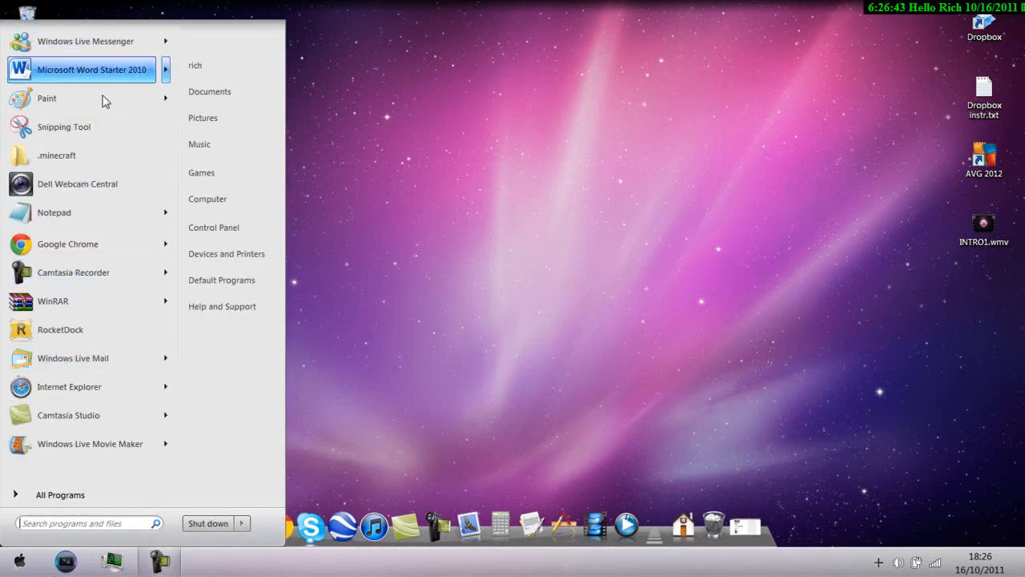
mouse_move(88, 359)
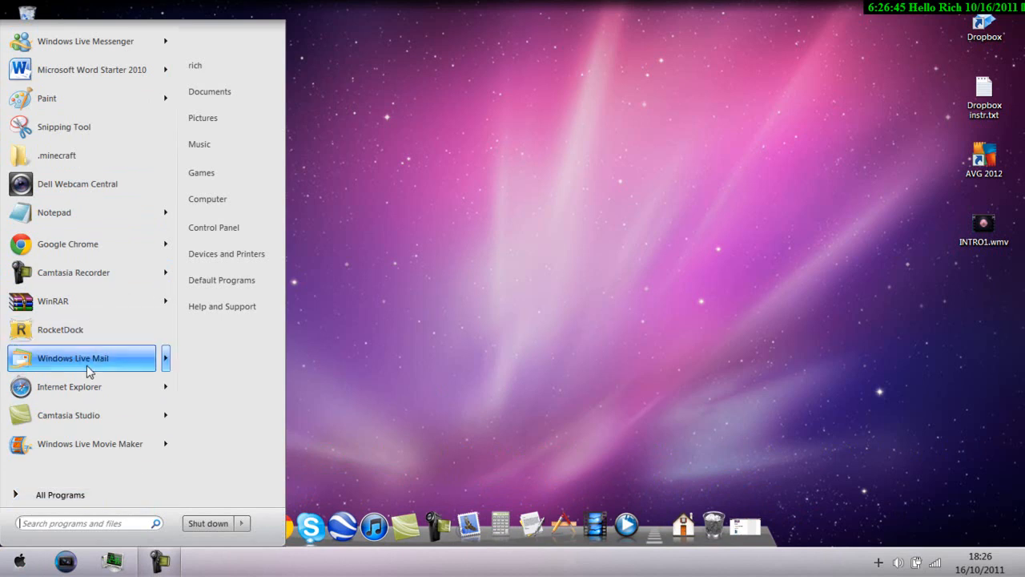
mouse_move(100, 272)
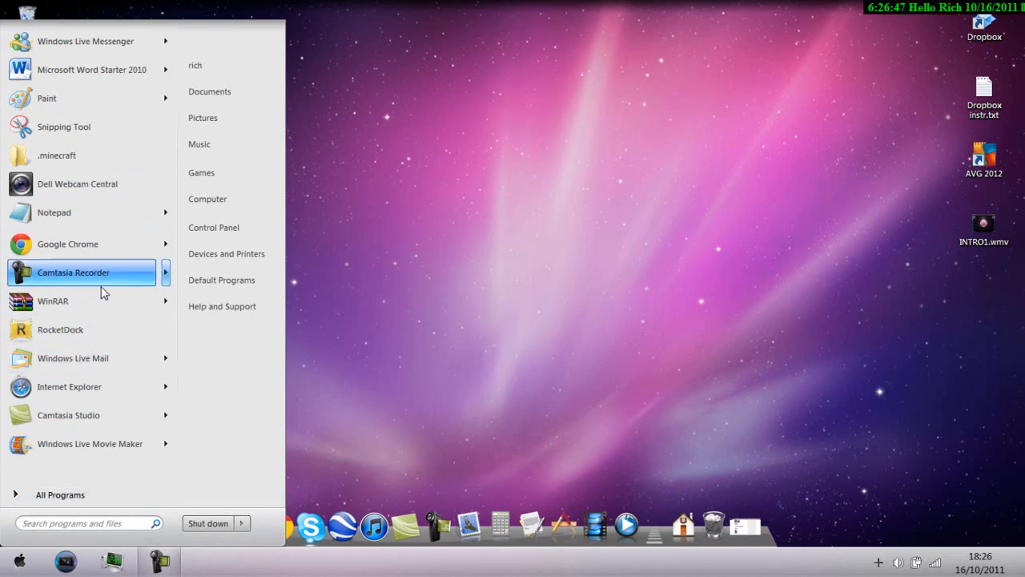
mouse_move(367, 153)
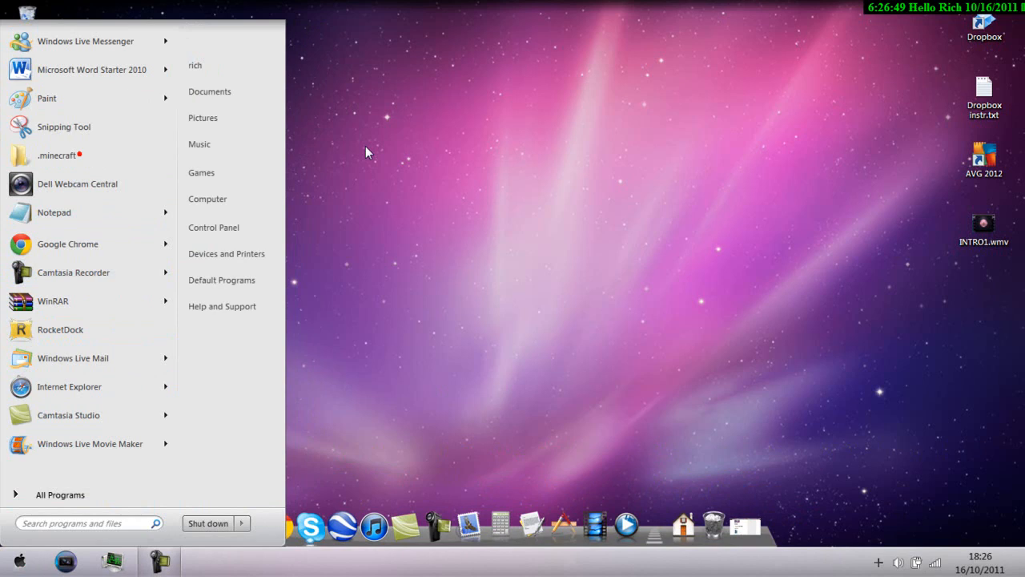
- Browse from the .minecraft folder to Videos and the Libraries overview, then close Explorer
click(58, 154)
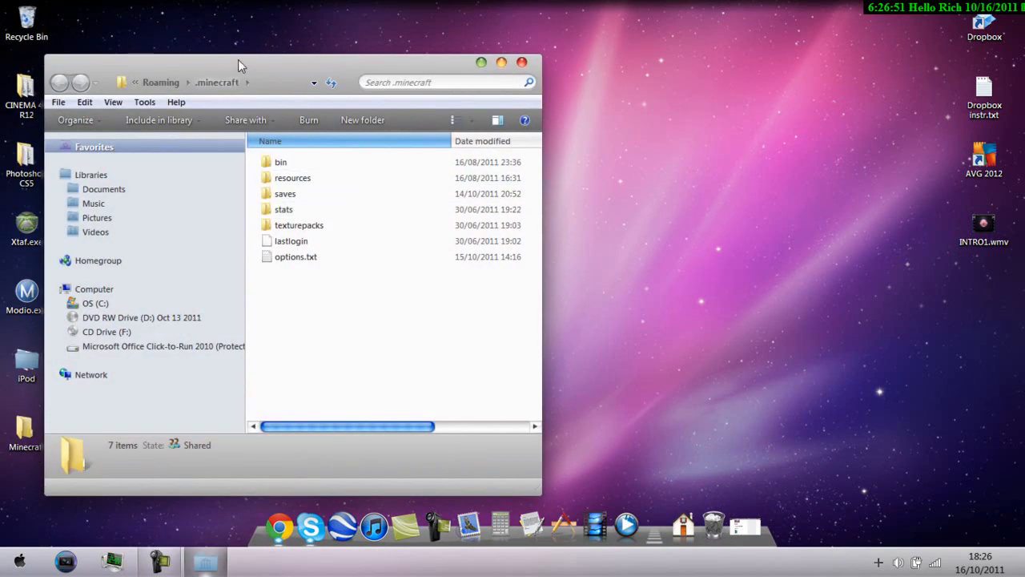
mouse_move(471, 67)
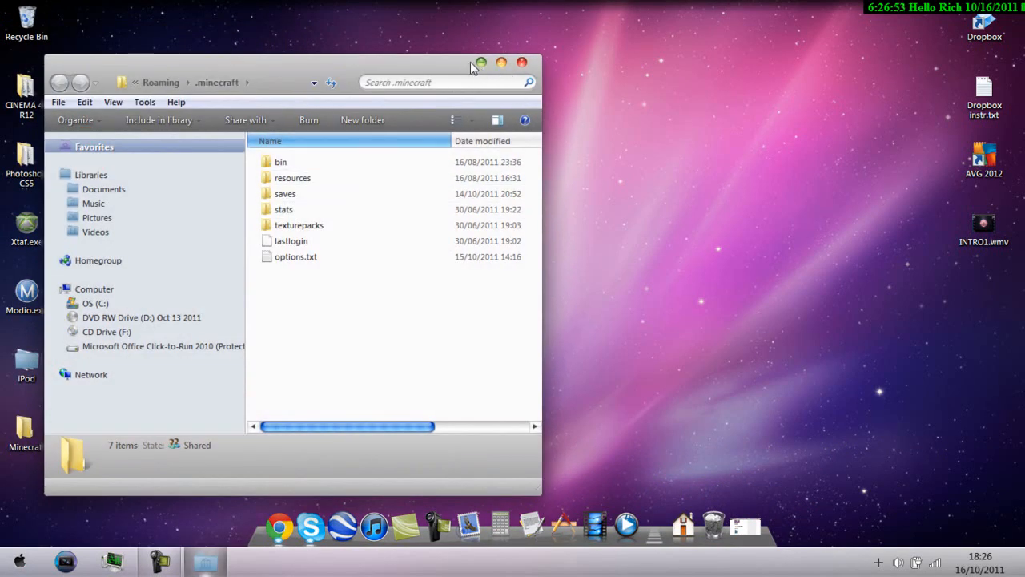
mouse_move(521, 74)
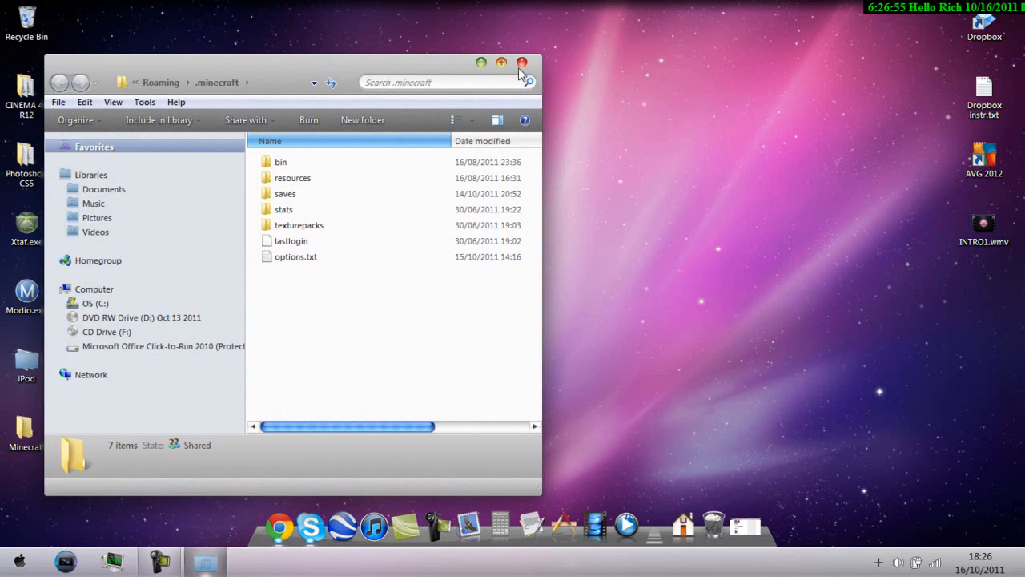
mouse_move(503, 63)
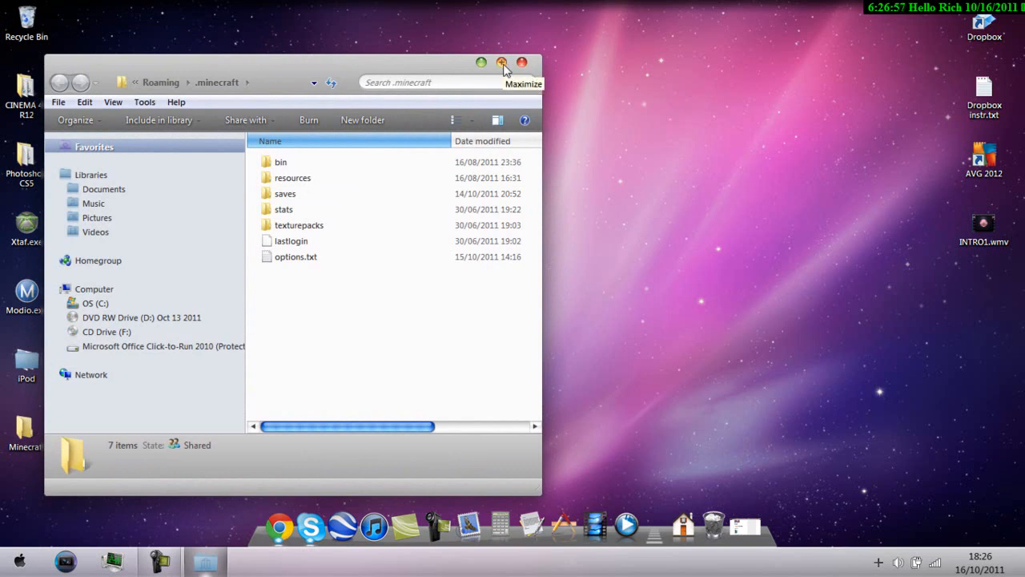
mouse_move(439, 433)
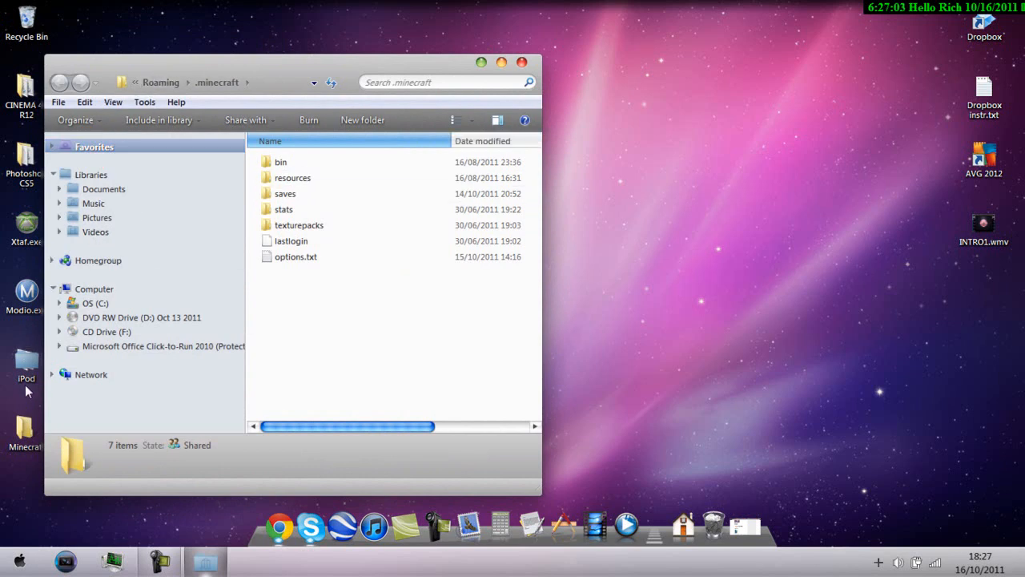
click(96, 231)
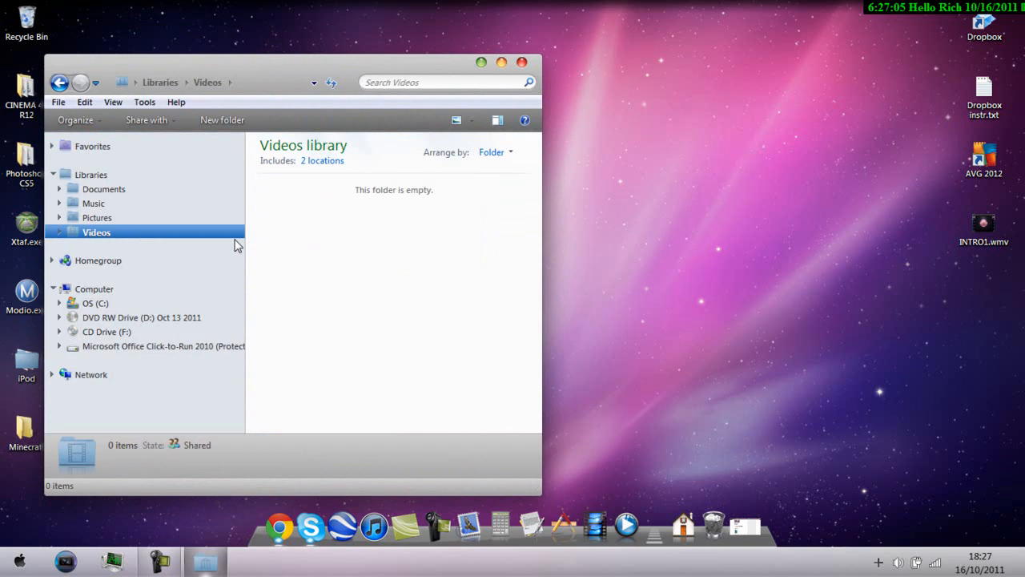
click(89, 173)
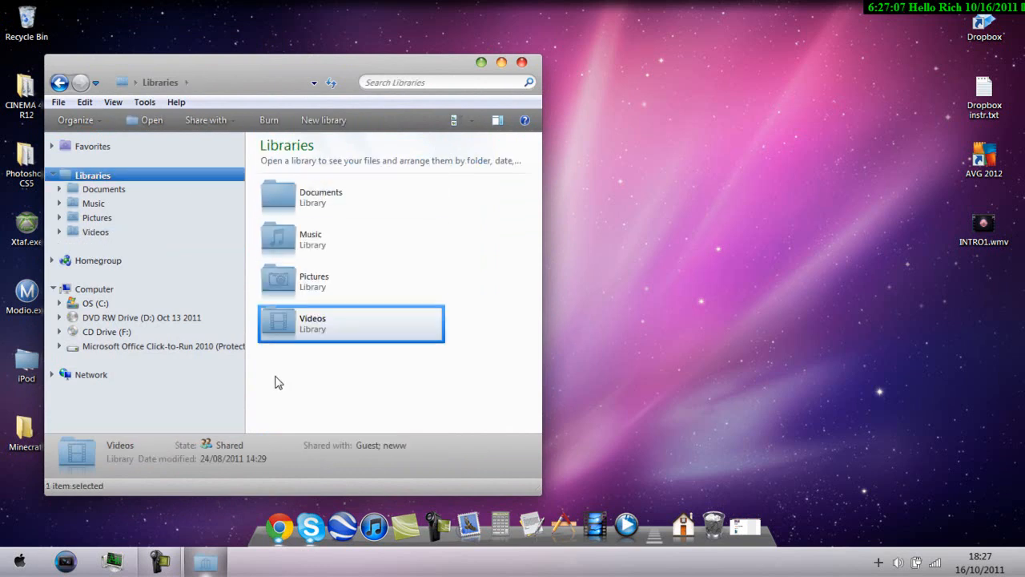
mouse_move(289, 232)
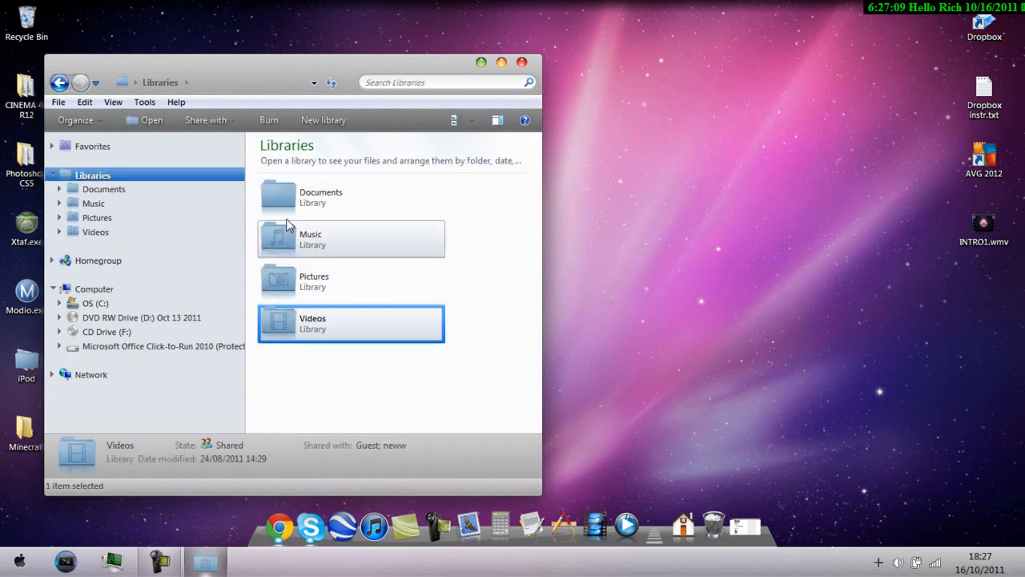
click(522, 61)
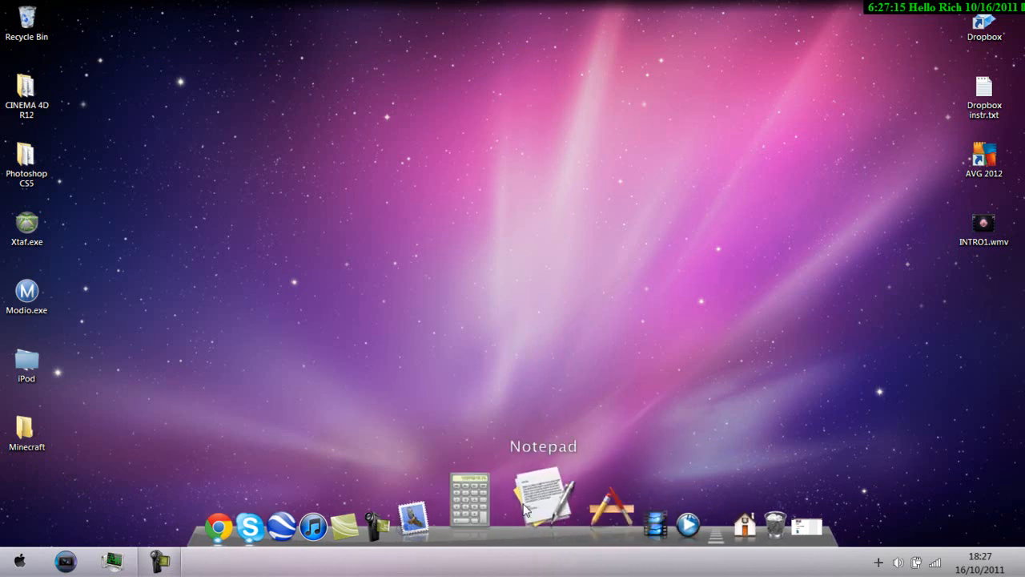
mouse_move(455, 504)
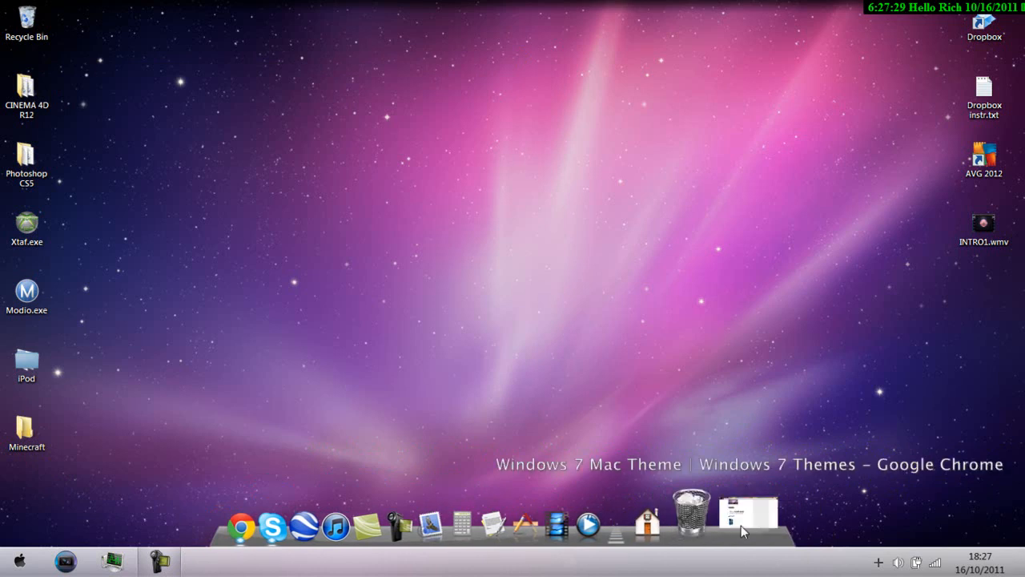
- Return to the Windows 7 Mac Theme page and read back and forth through its upper sections
click(747, 513)
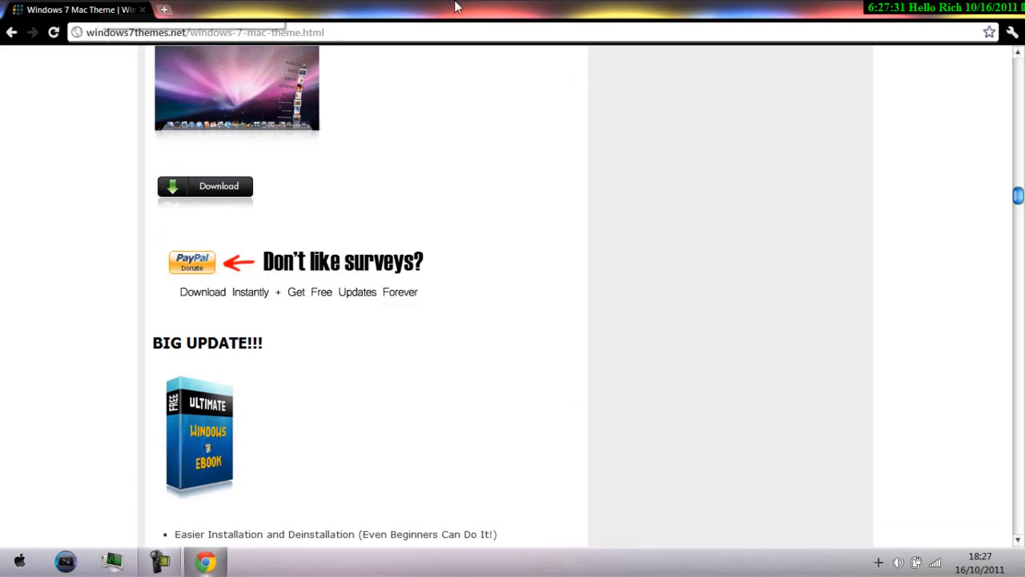
mouse_move(503, 346)
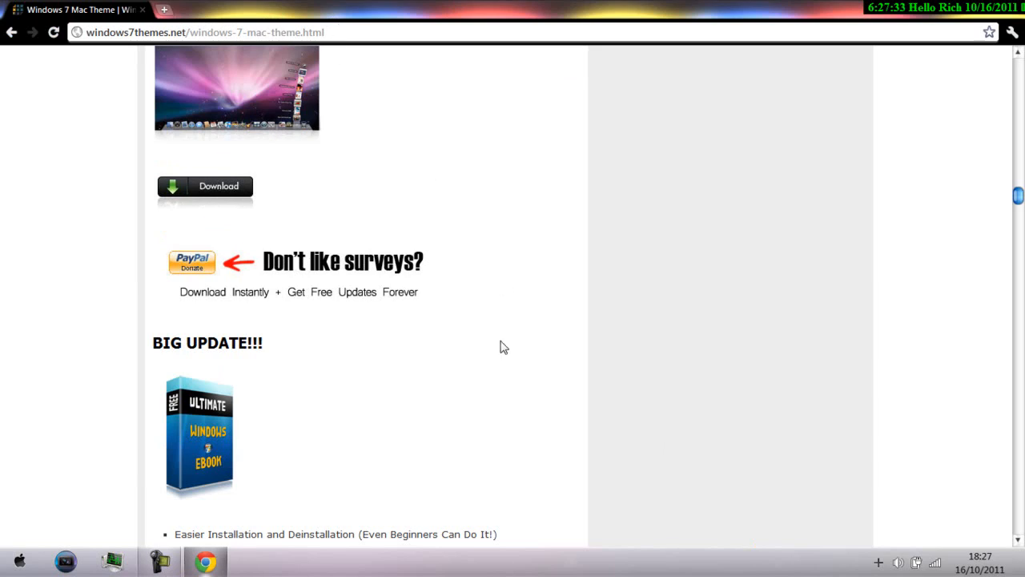
scroll(down, 3)
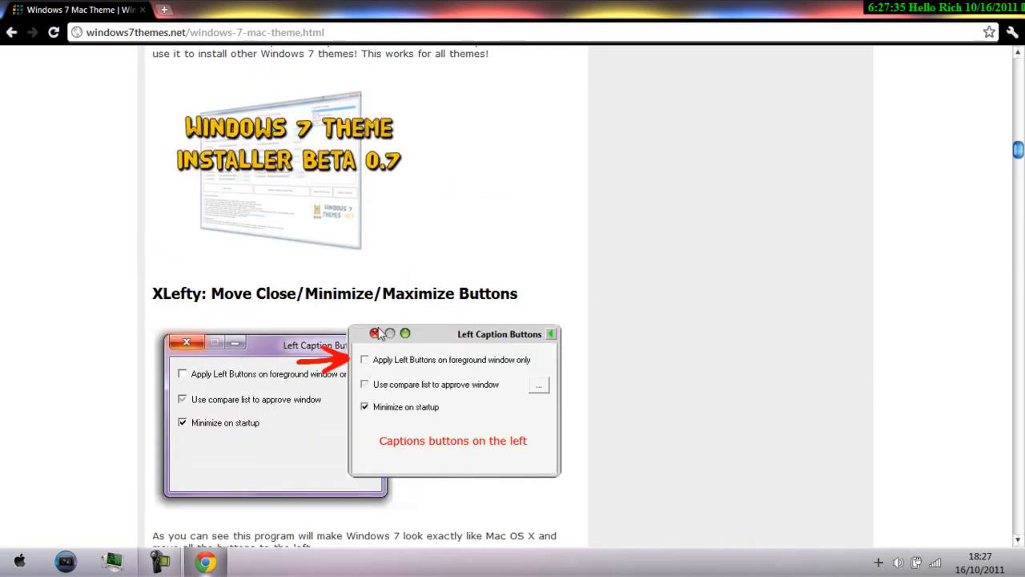
scroll(up, 3)
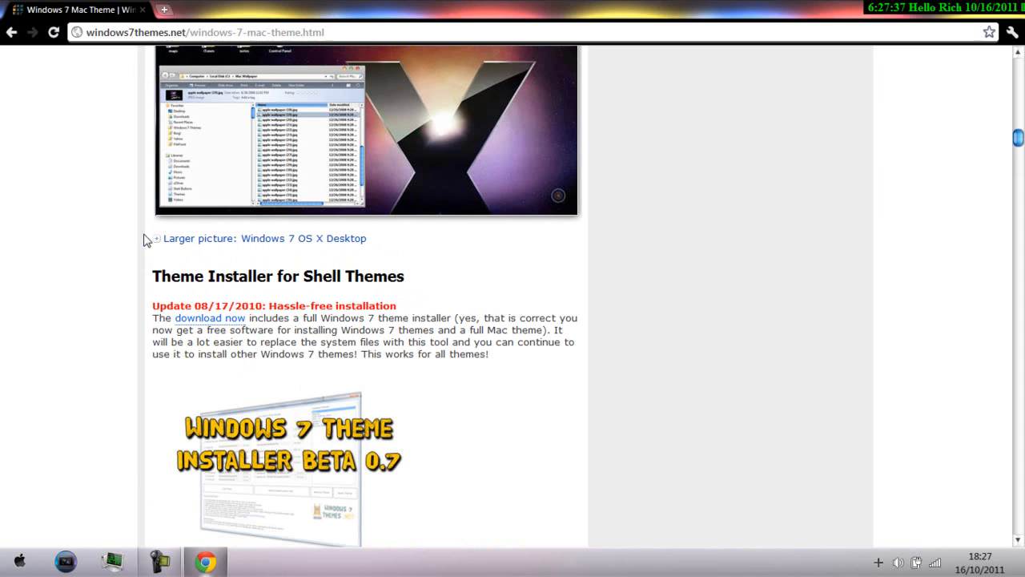
scroll(up, 3)
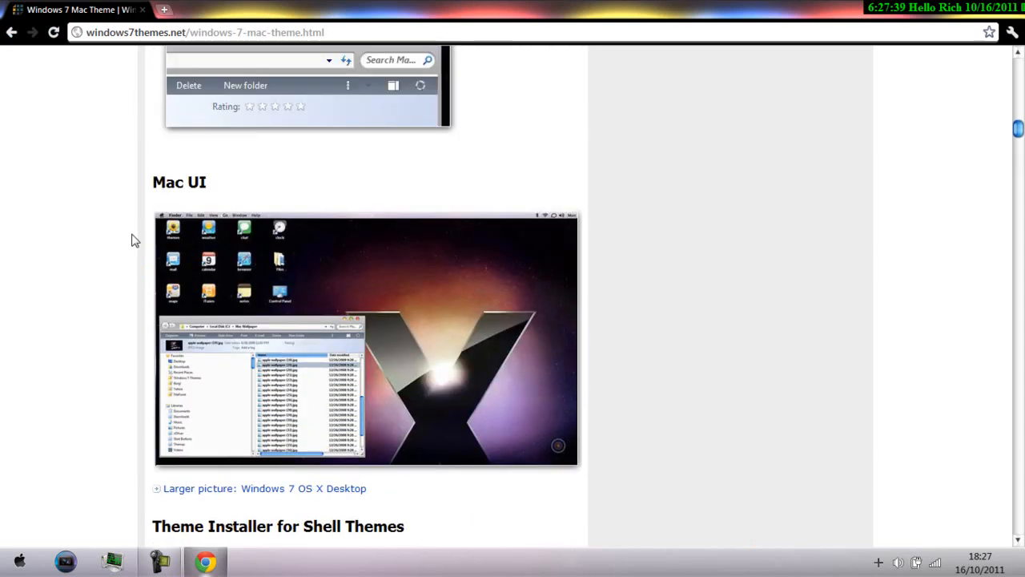
scroll(up, 3)
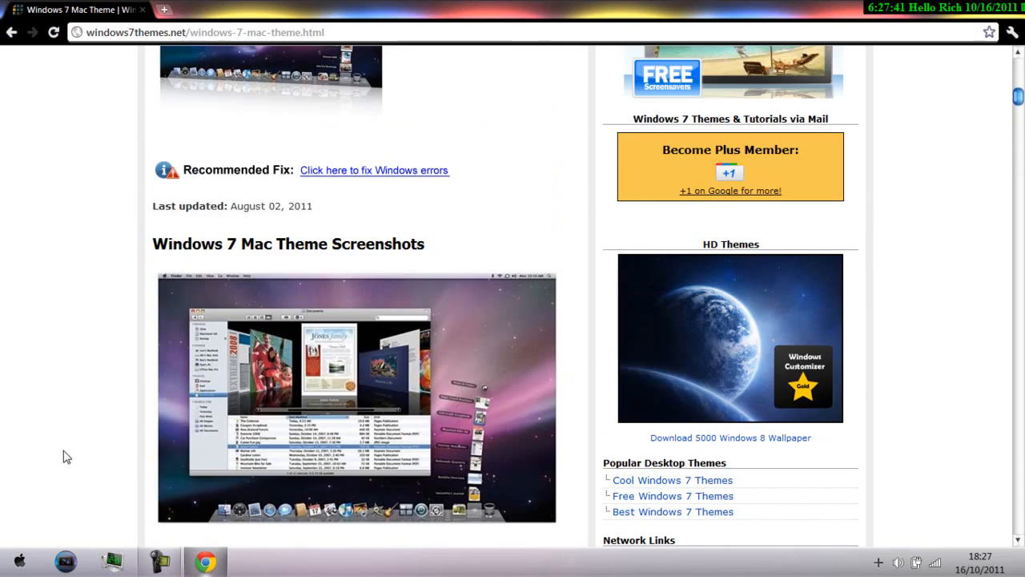
scroll(up, 3)
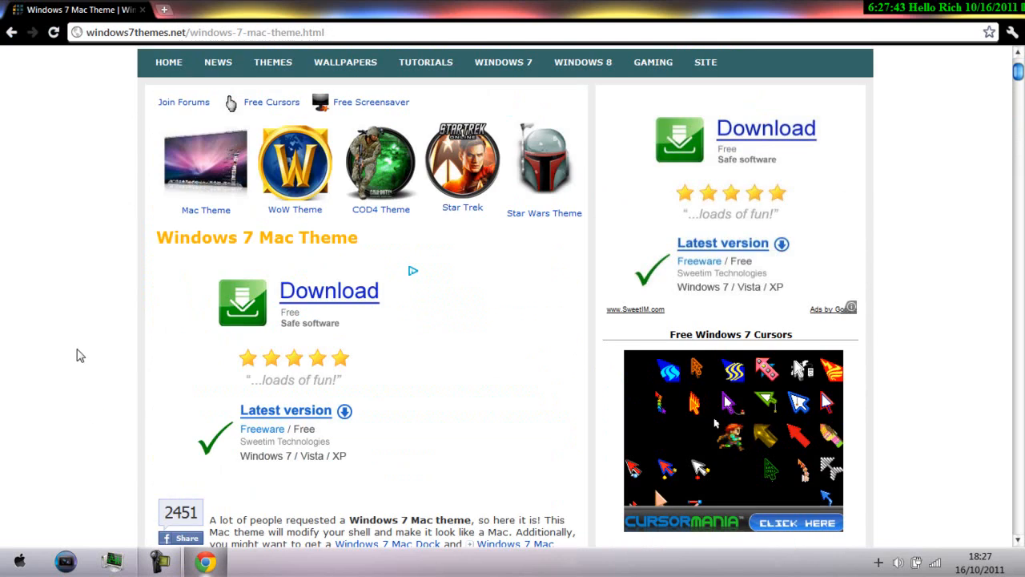
scroll(down, 3)
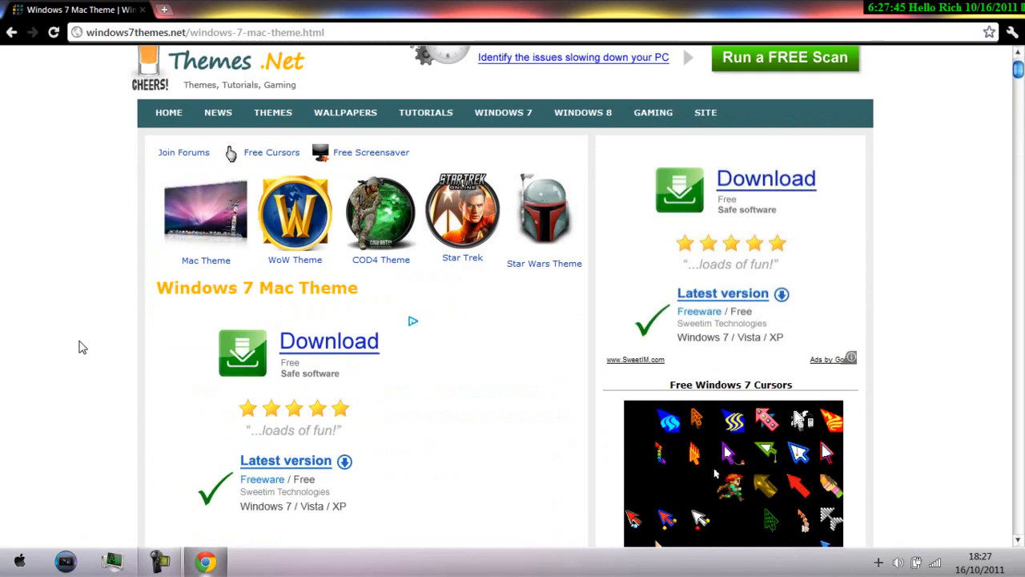
mouse_move(88, 269)
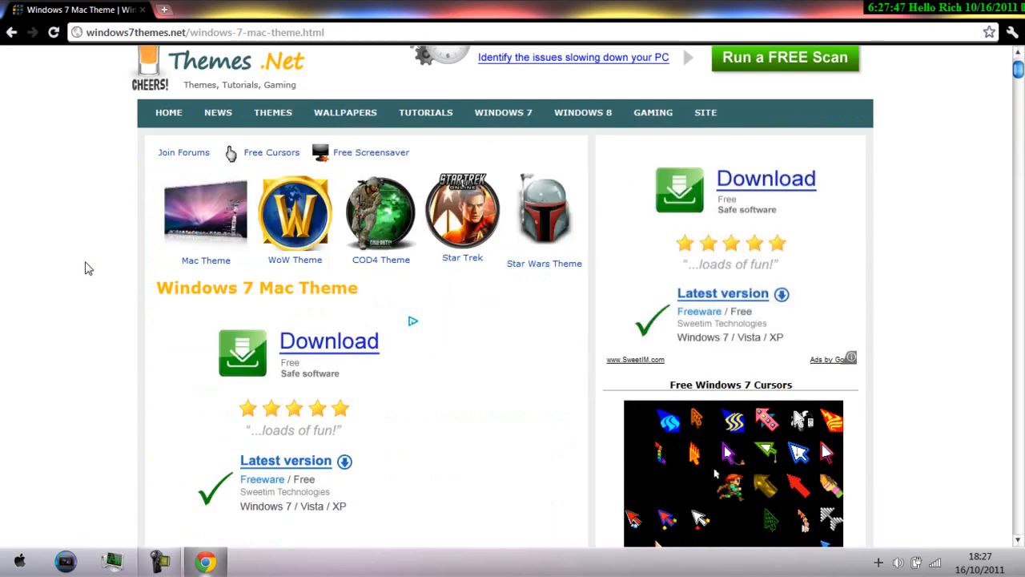
scroll(down, 3)
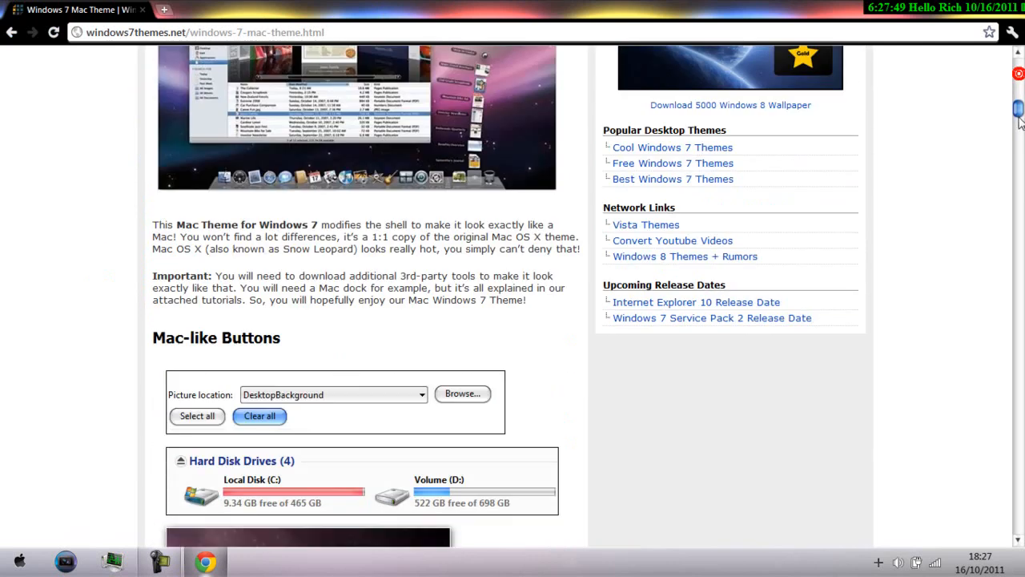
scroll(up, 3)
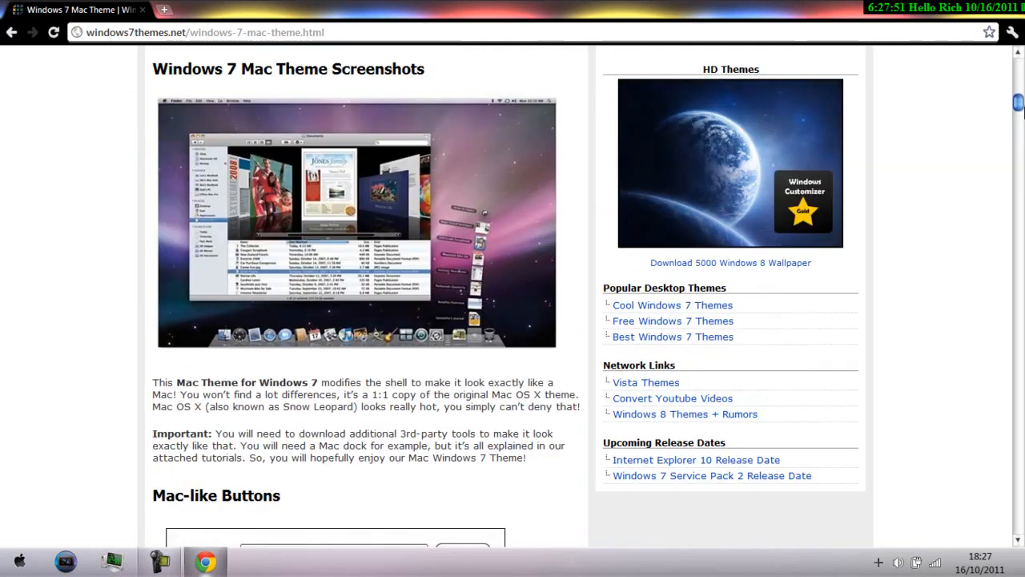
scroll(down, 3)
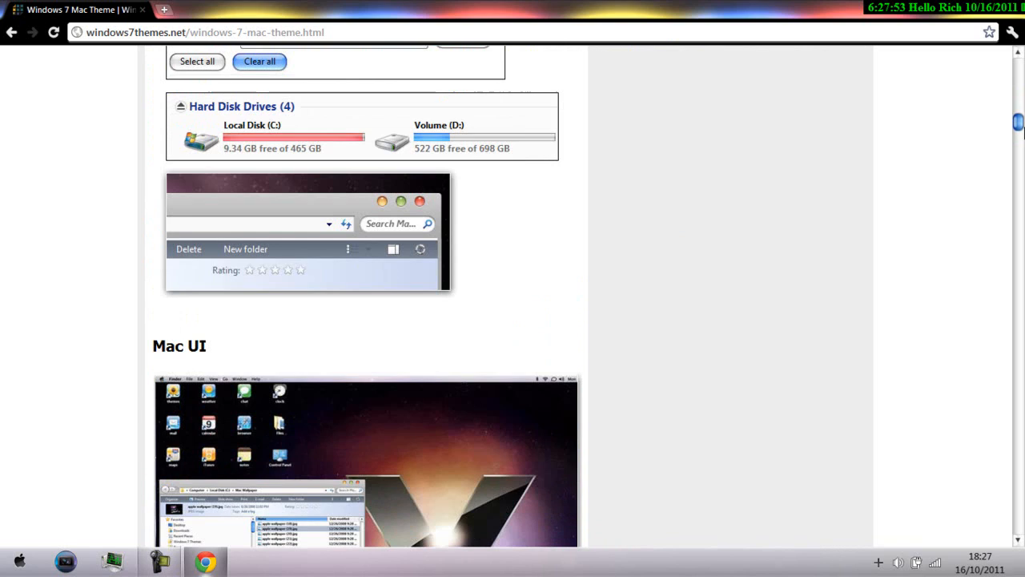
scroll(up, 3)
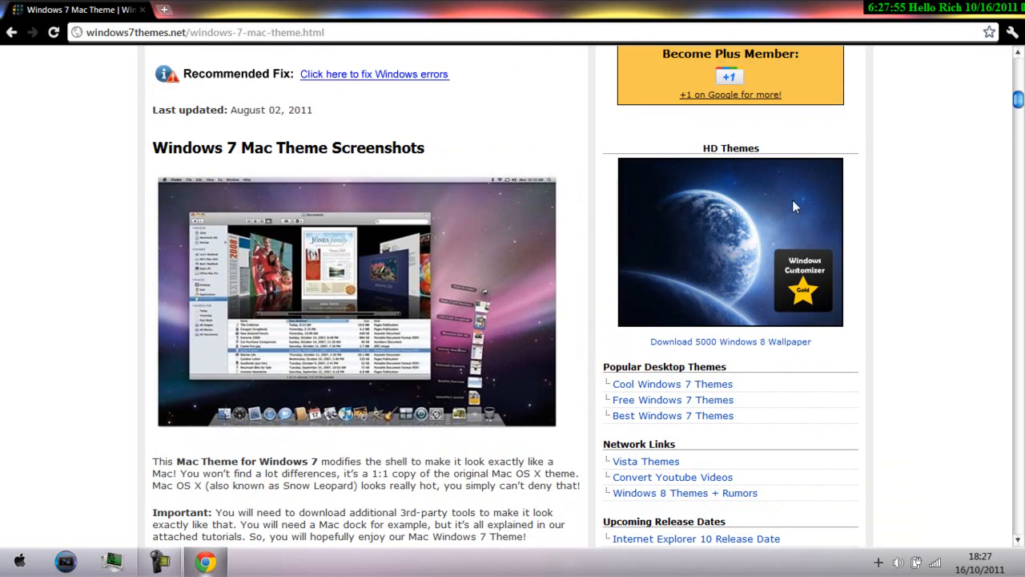
mouse_move(490, 314)
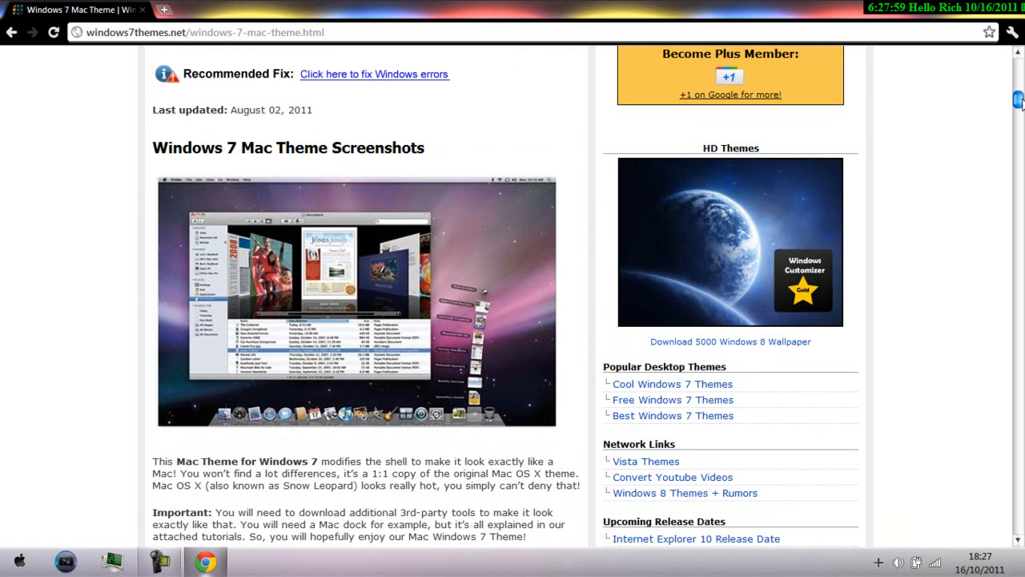
- Read down to the XLefty and Mac Toolbar sections, then reopen the Start menu
scroll(down, 3)
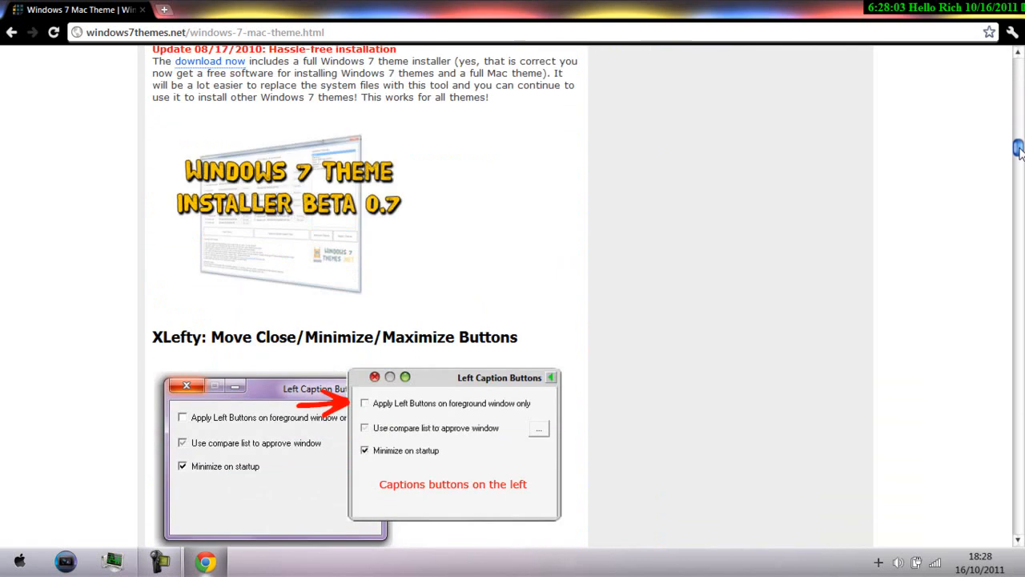
scroll(down, 3)
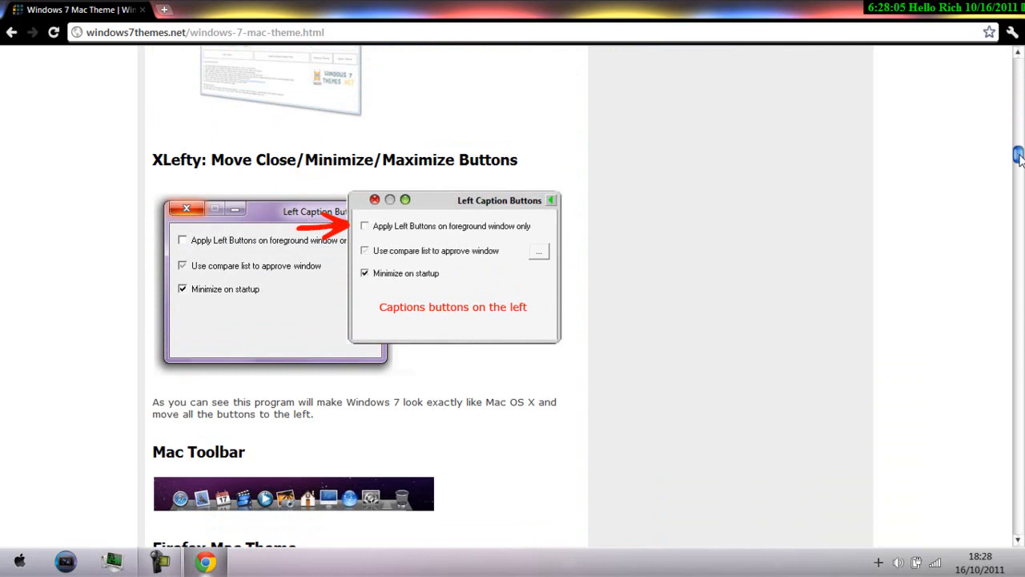
scroll(down, 3)
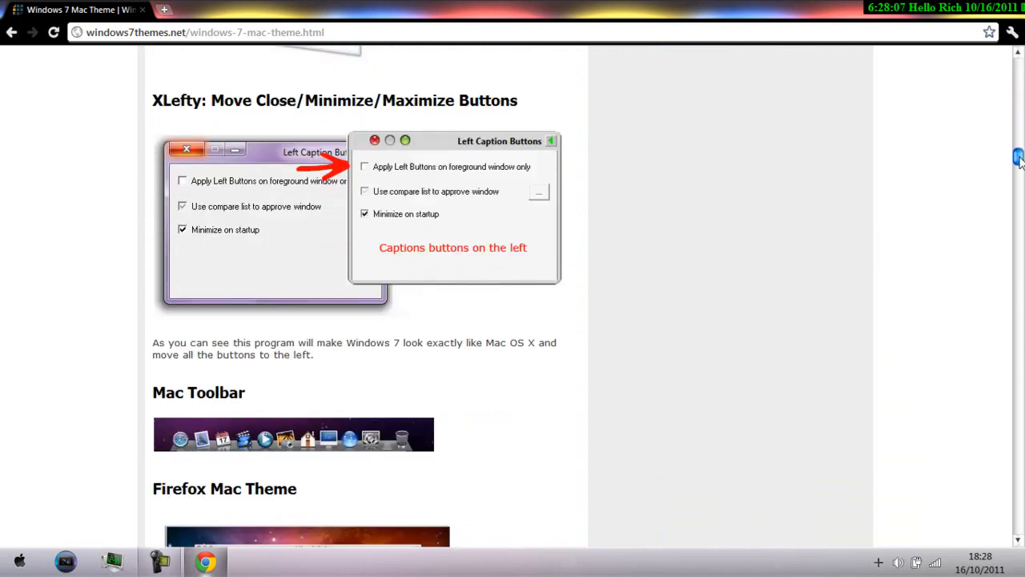
mouse_move(175, 115)
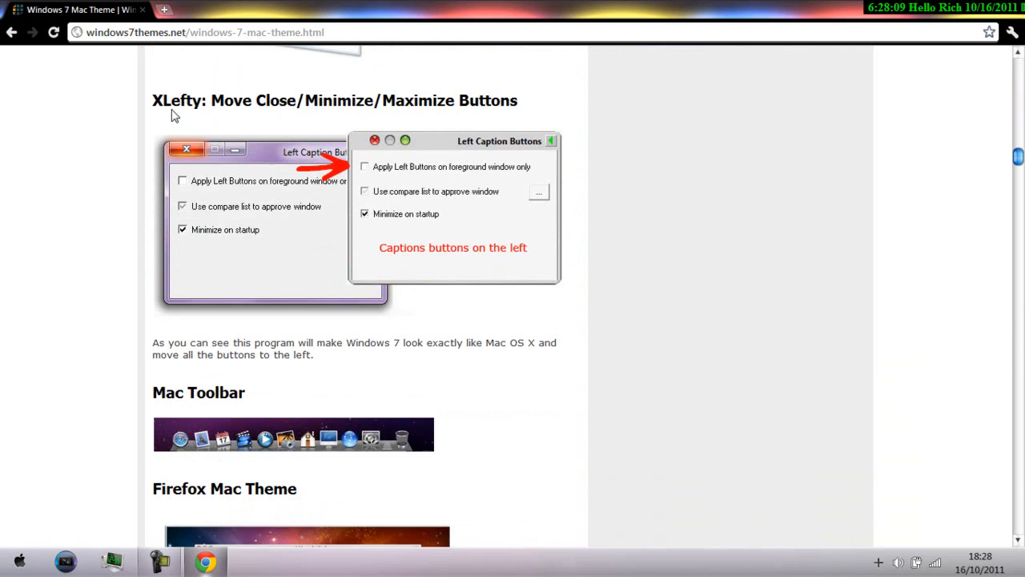
mouse_move(311, 168)
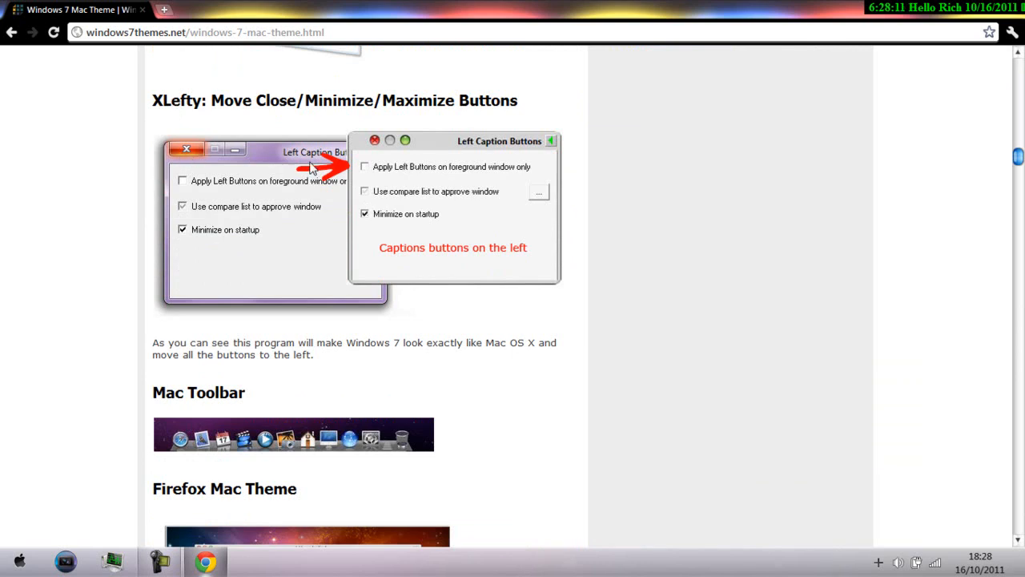
mouse_move(705, 71)
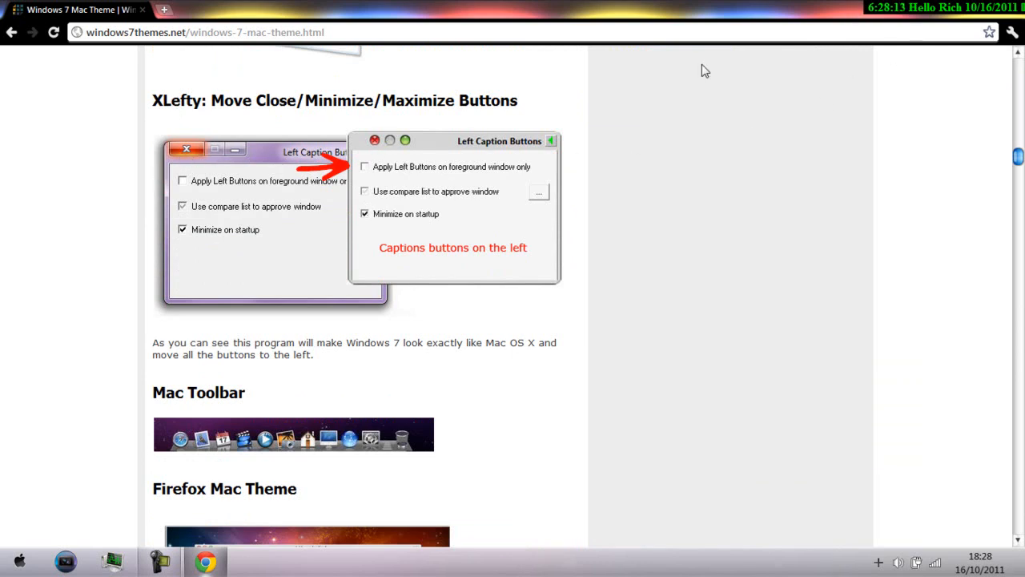
click(18, 561)
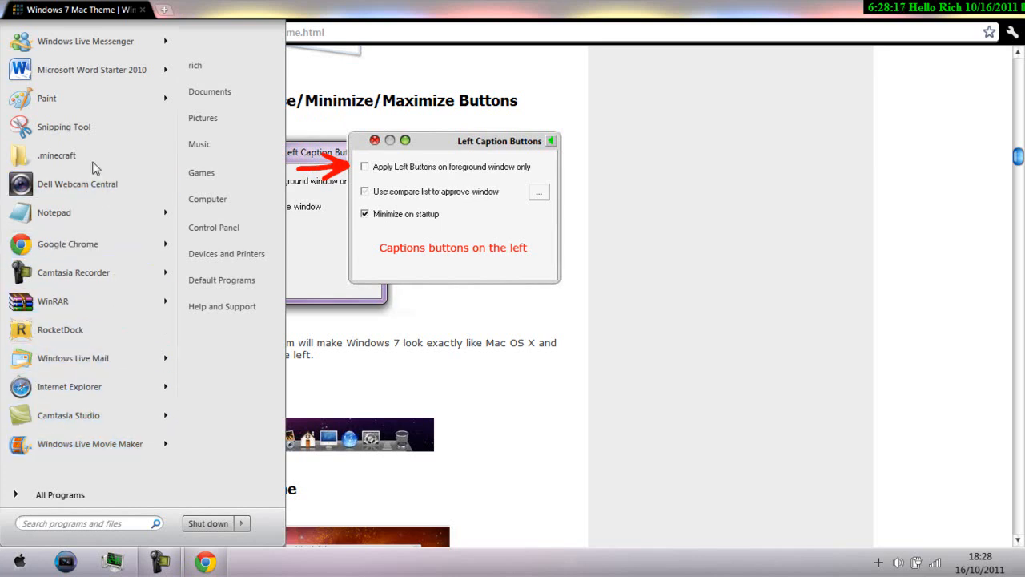
click(56, 154)
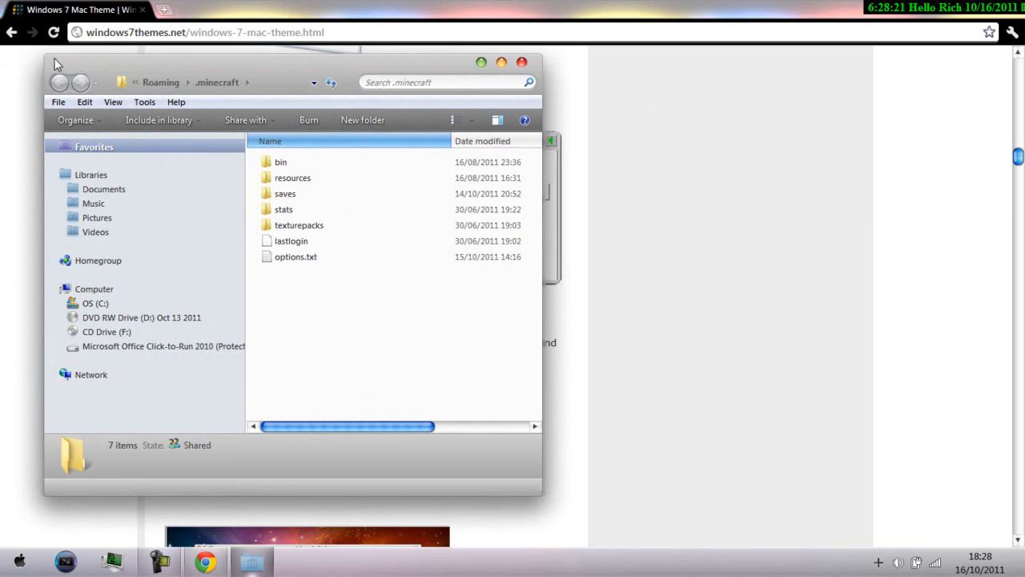
mouse_move(522, 62)
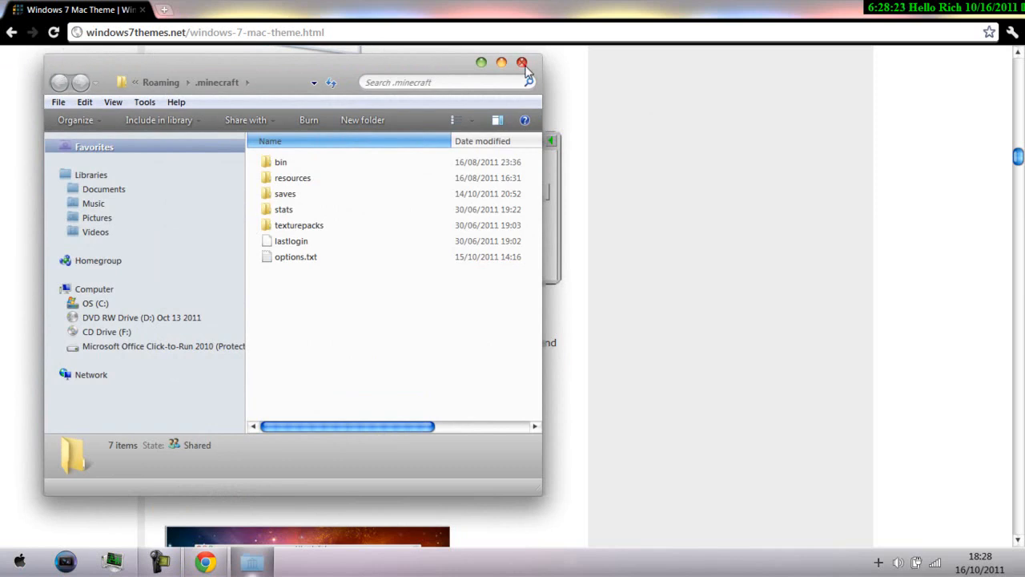
click(522, 62)
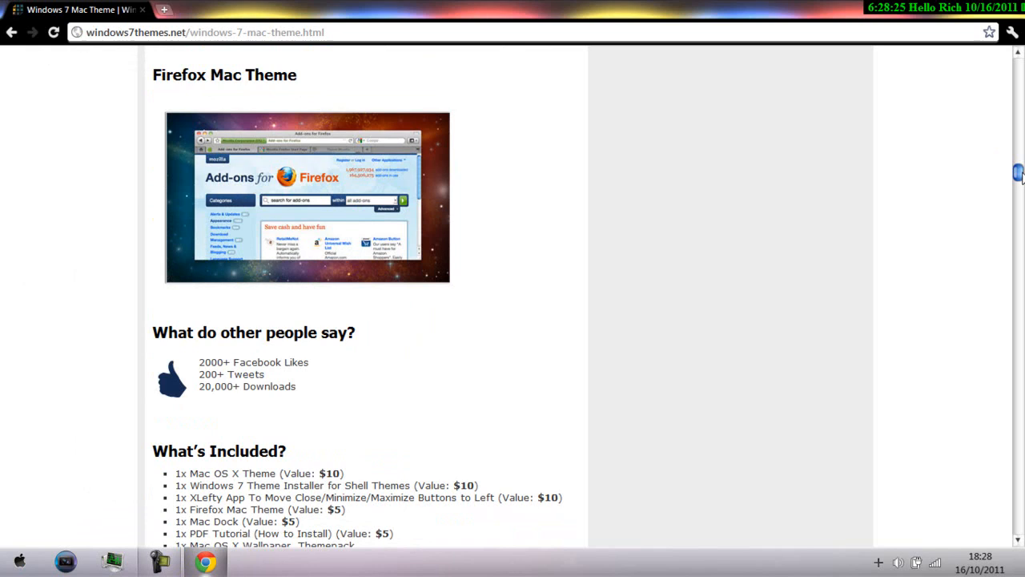
- Reach the Download Mac OS X Windows 7 Theme section, then reopen the Start menu
scroll(down, 3)
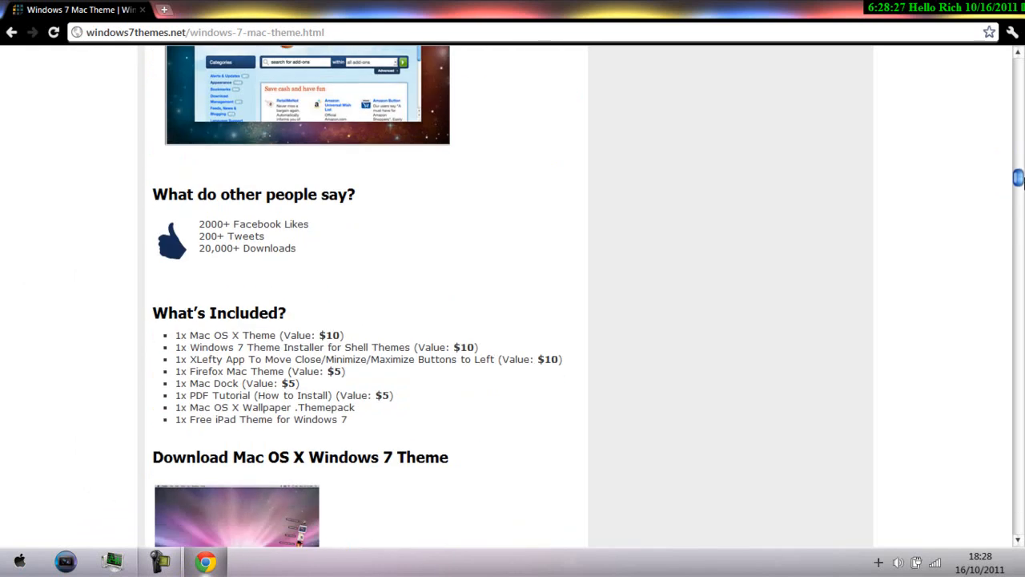
click(160, 560)
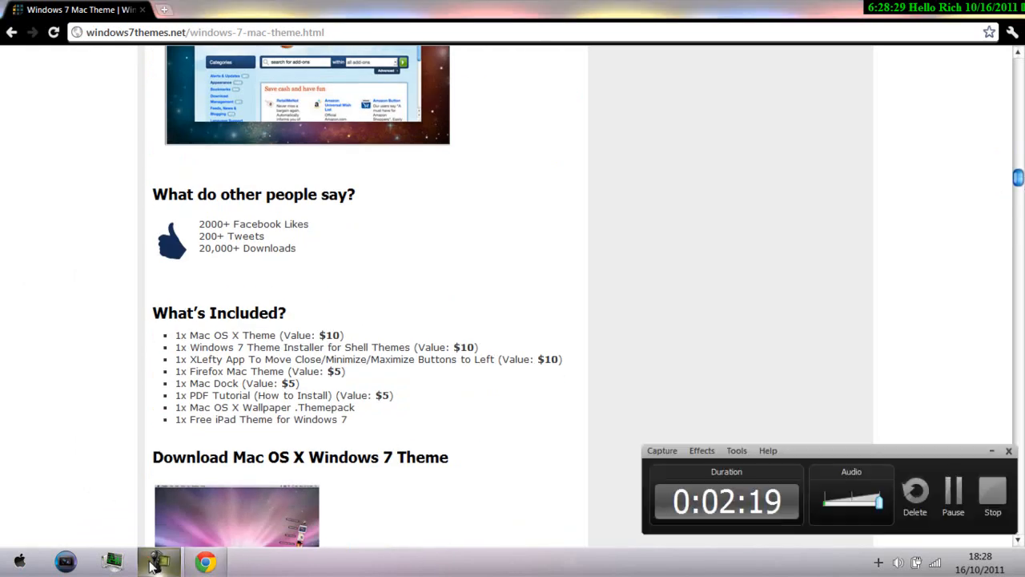
scroll(down, 3)
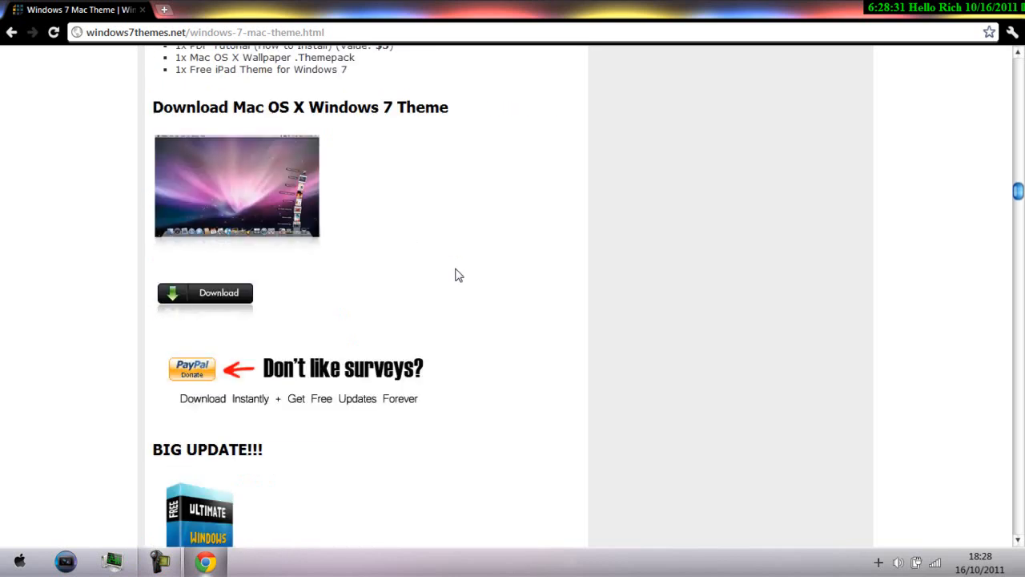
mouse_move(974, 179)
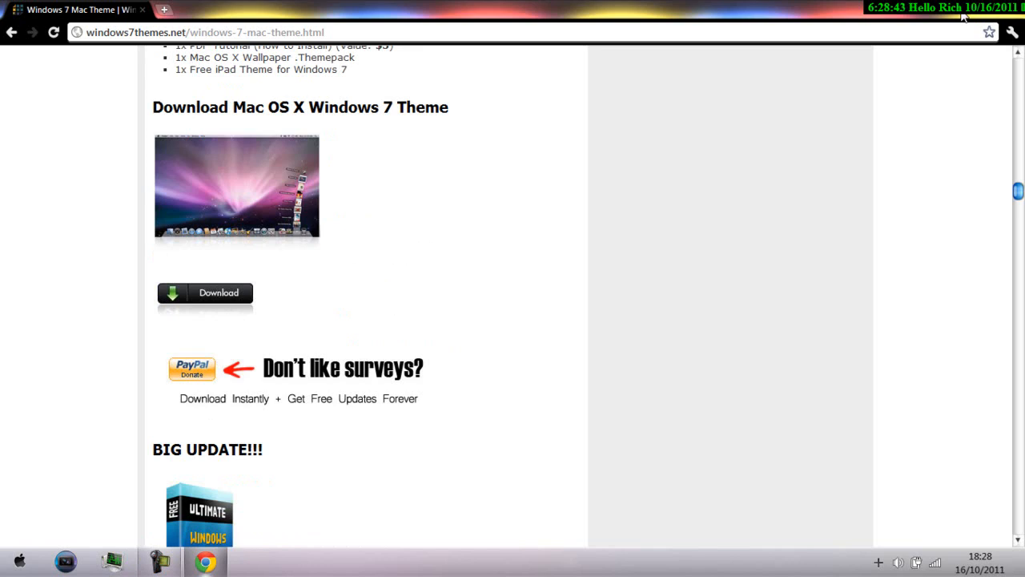
click(17, 561)
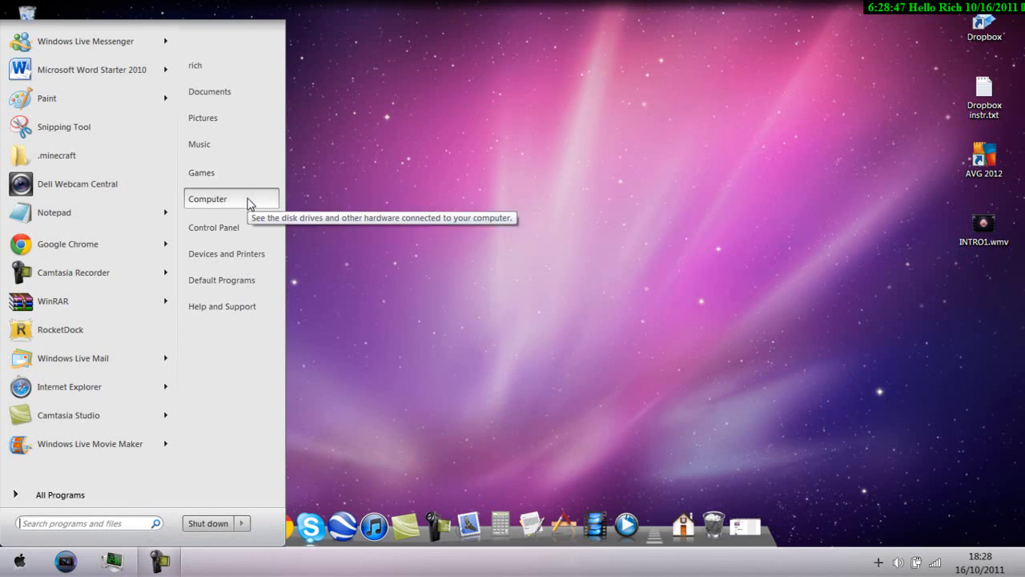
- Navigate from Computer into OS (C:), then Windows, then the Resources folder
click(208, 198)
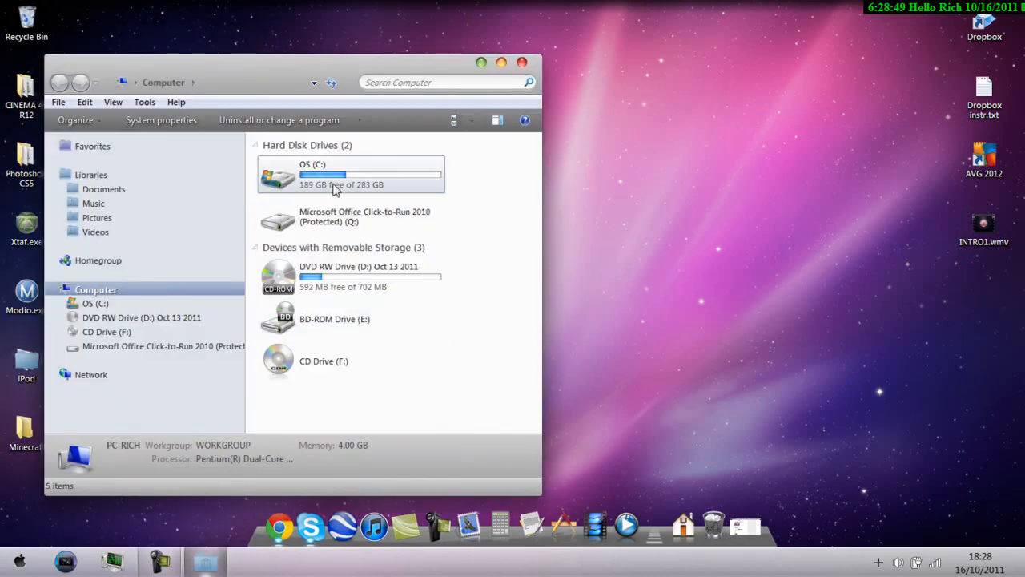
double_click(349, 173)
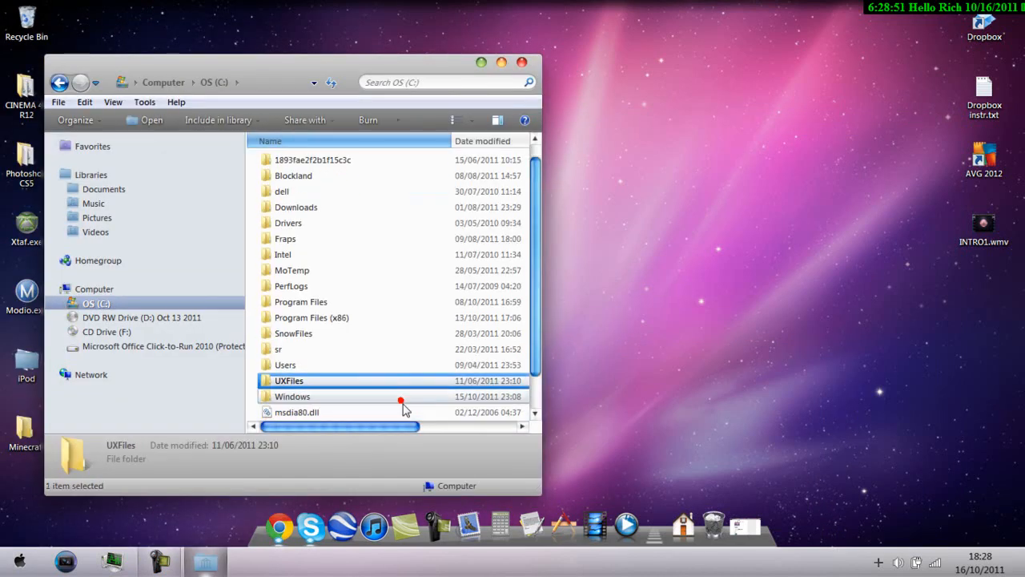
double_click(292, 395)
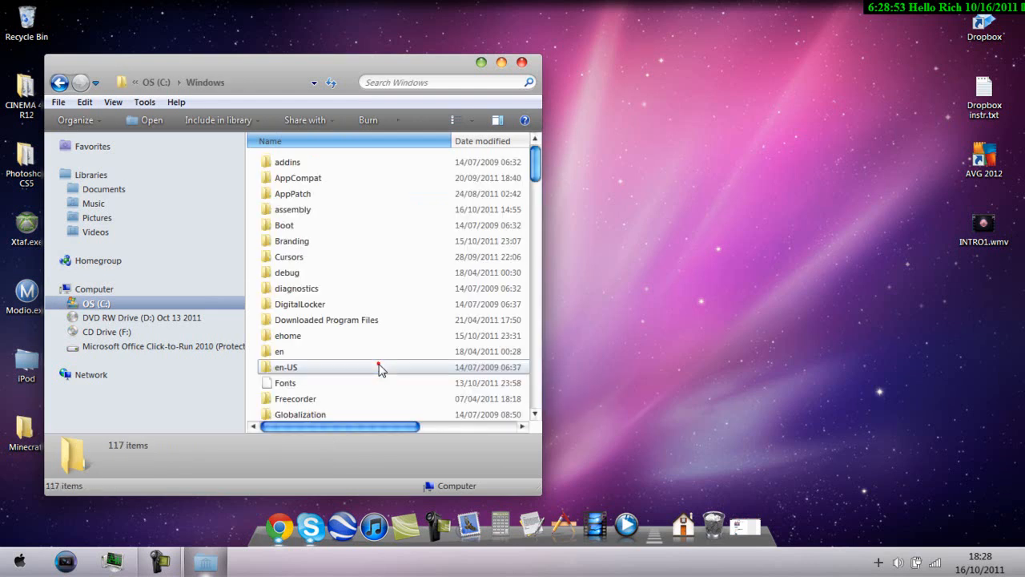
scroll(down, 3)
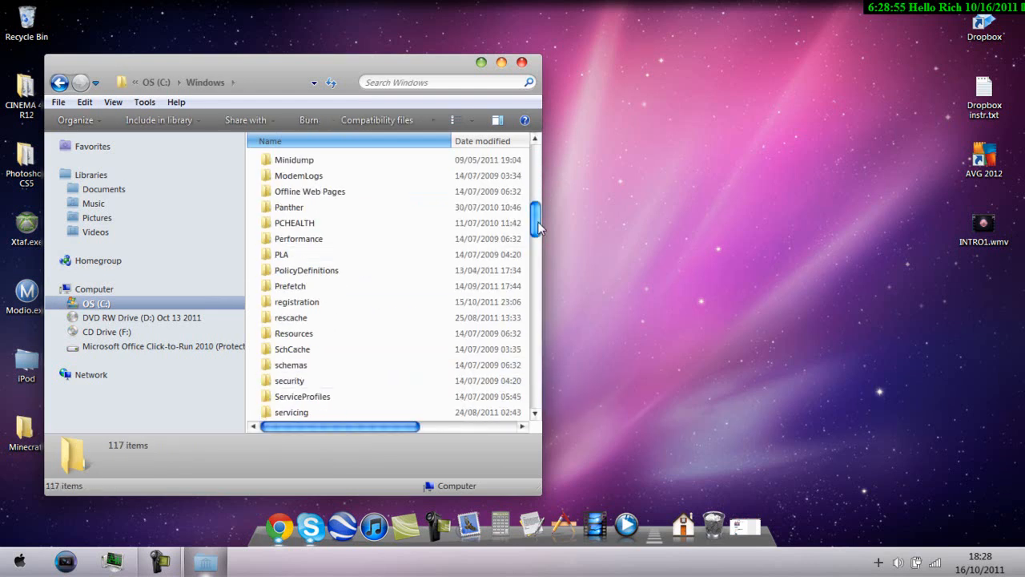
scroll(down, 3)
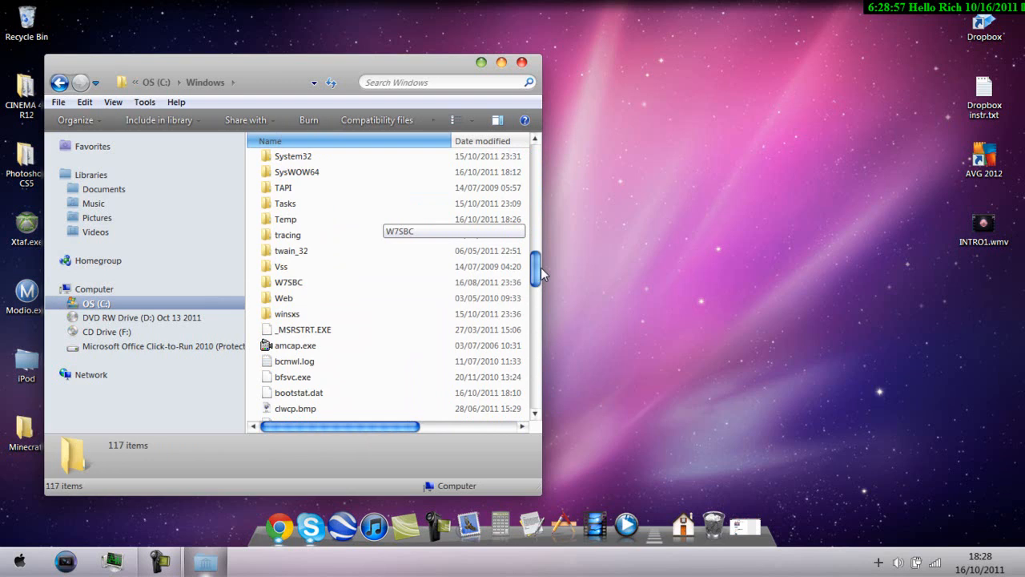
scroll(up, 3)
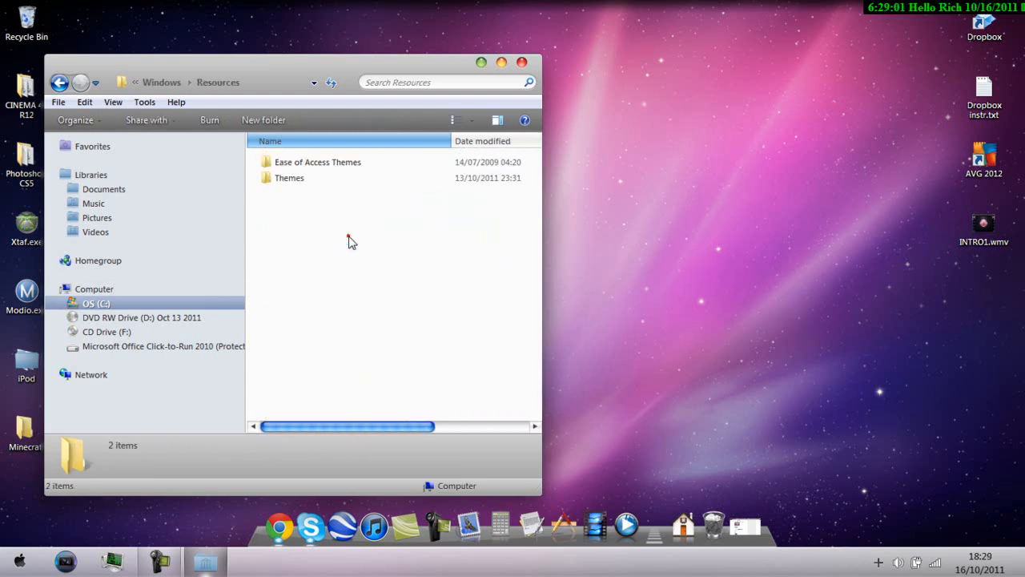
double_click(288, 176)
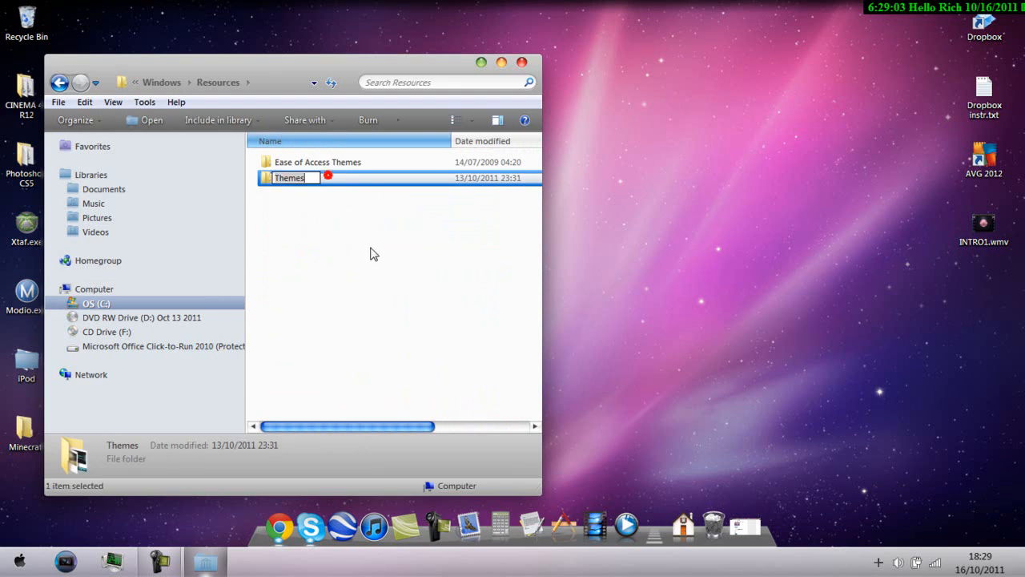
- Look through the .theme files in the Themes folder, then close the window
double_click(288, 177)
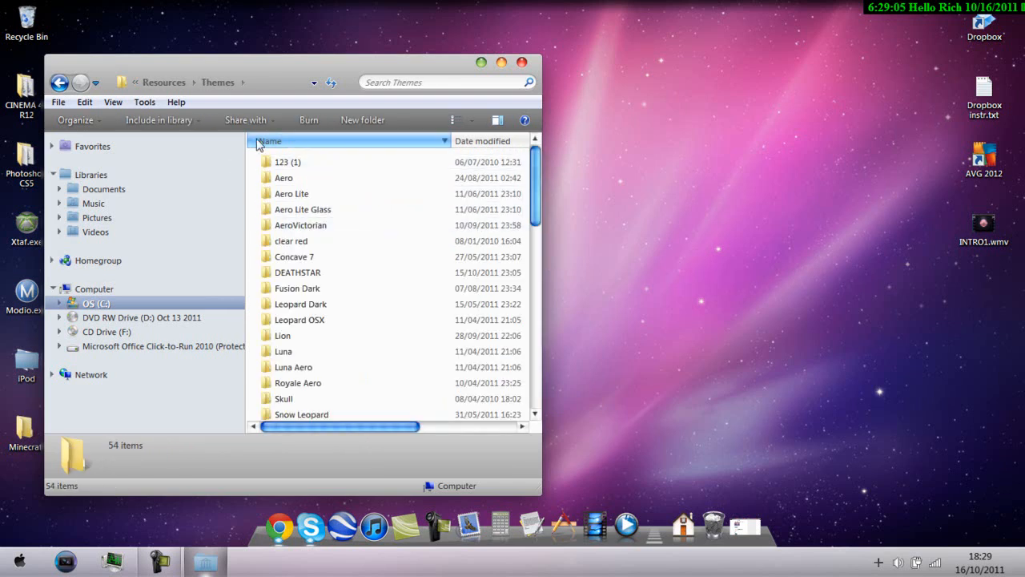
scroll(down, 3)
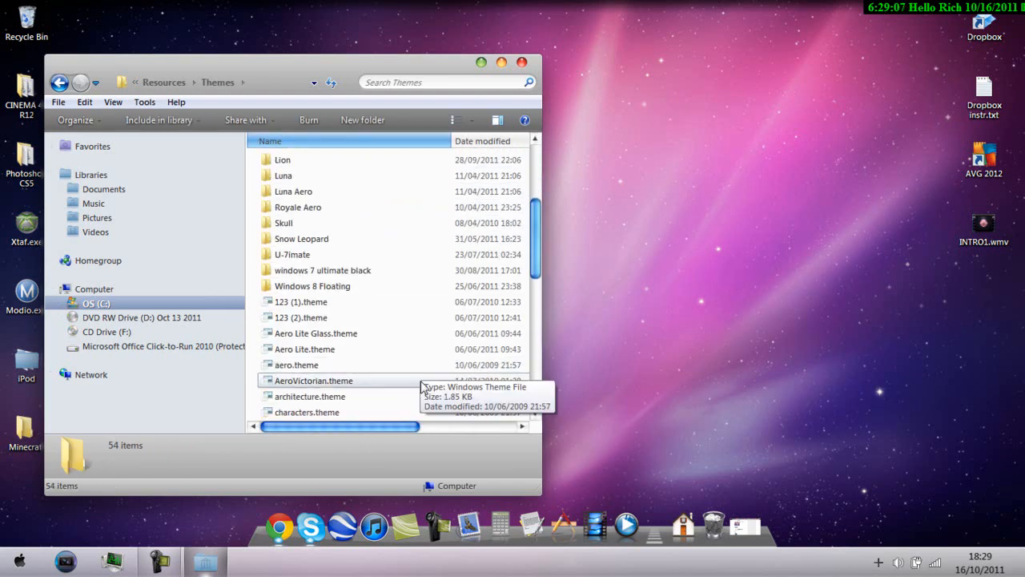
scroll(down, 3)
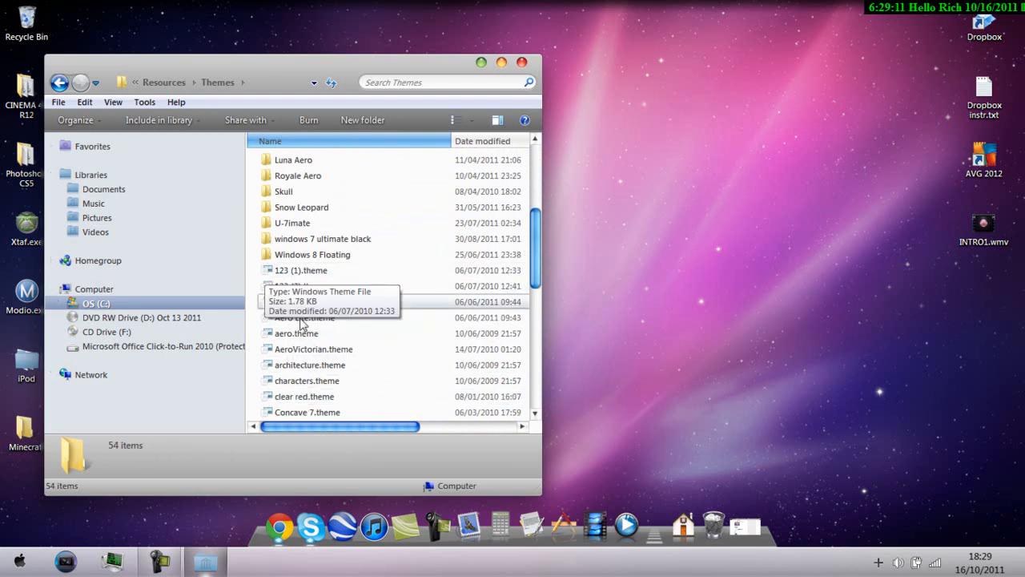
mouse_move(258, 308)
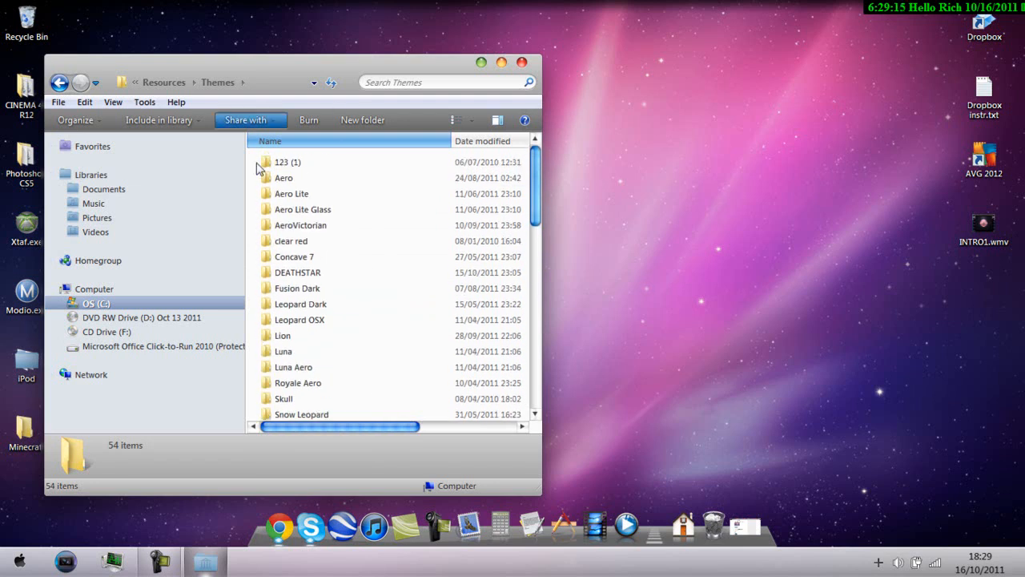
mouse_move(333, 193)
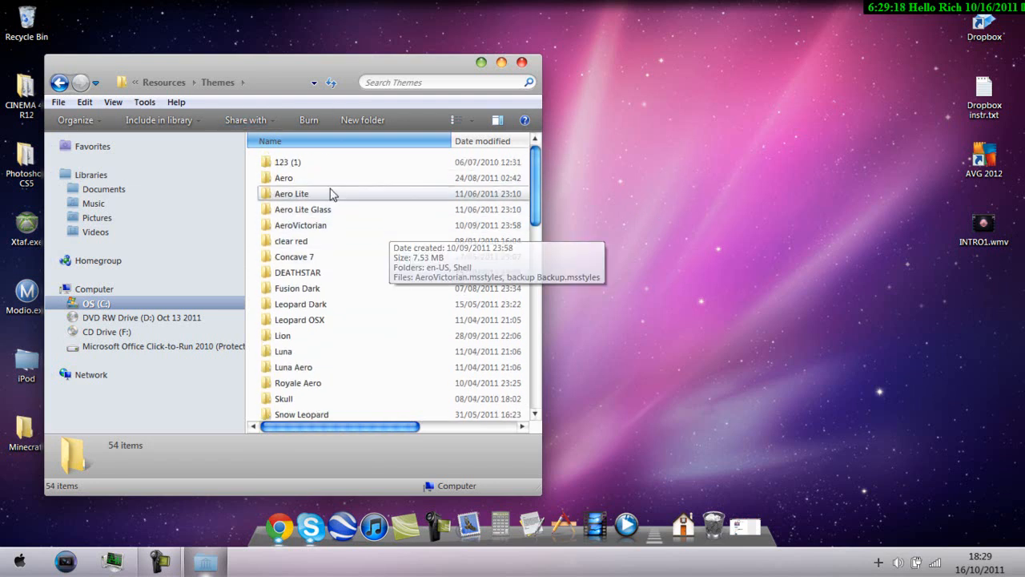
mouse_move(295, 256)
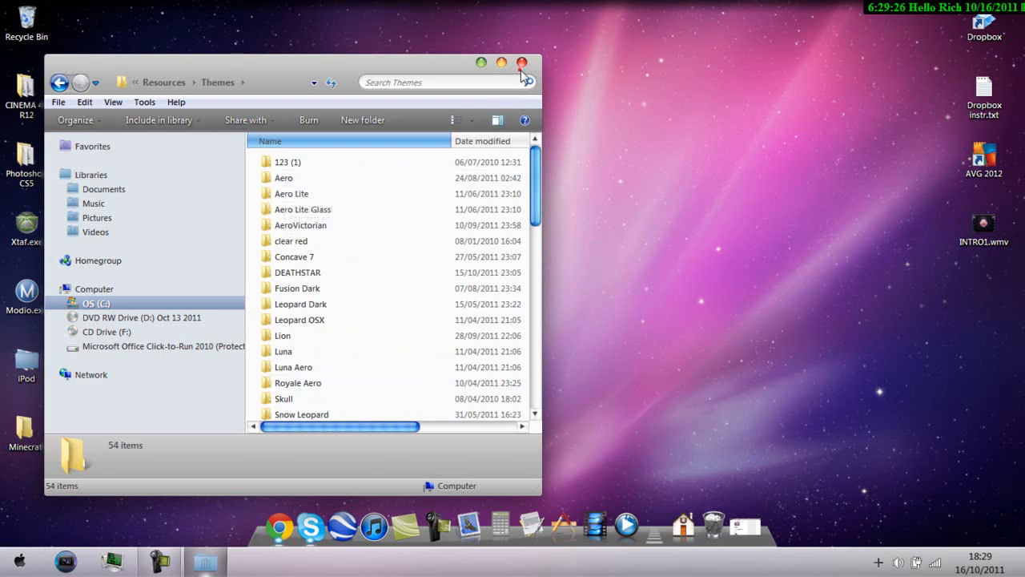
click(522, 62)
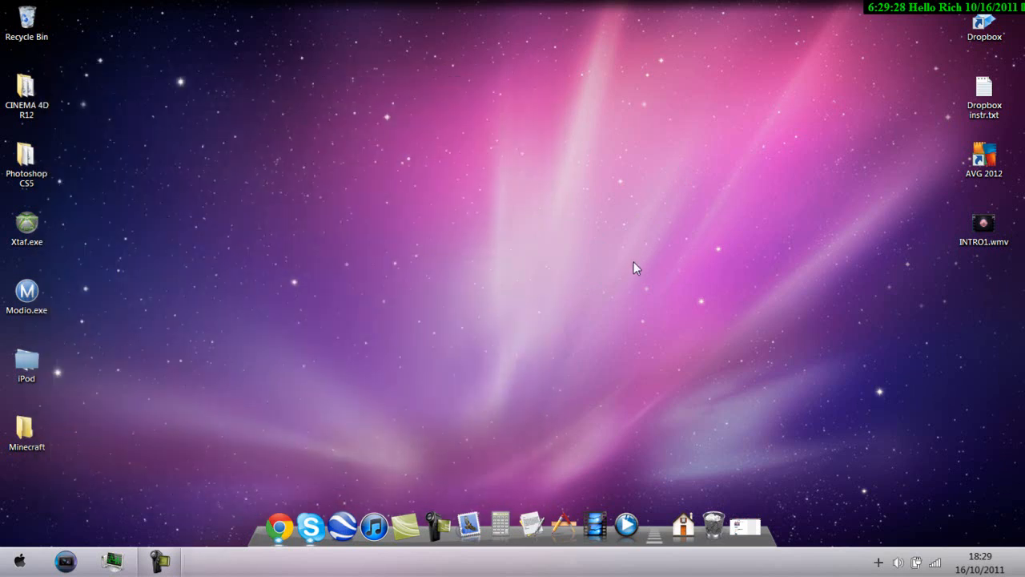